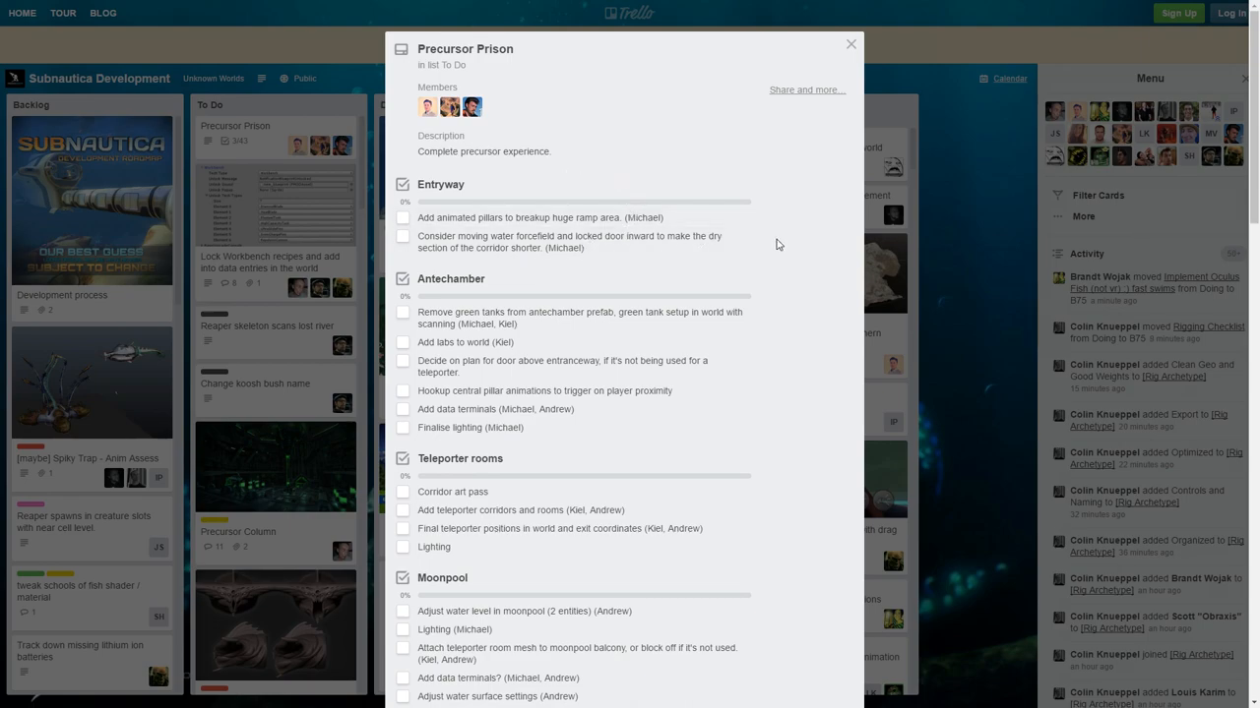
pyautogui.moveTo(532, 366)
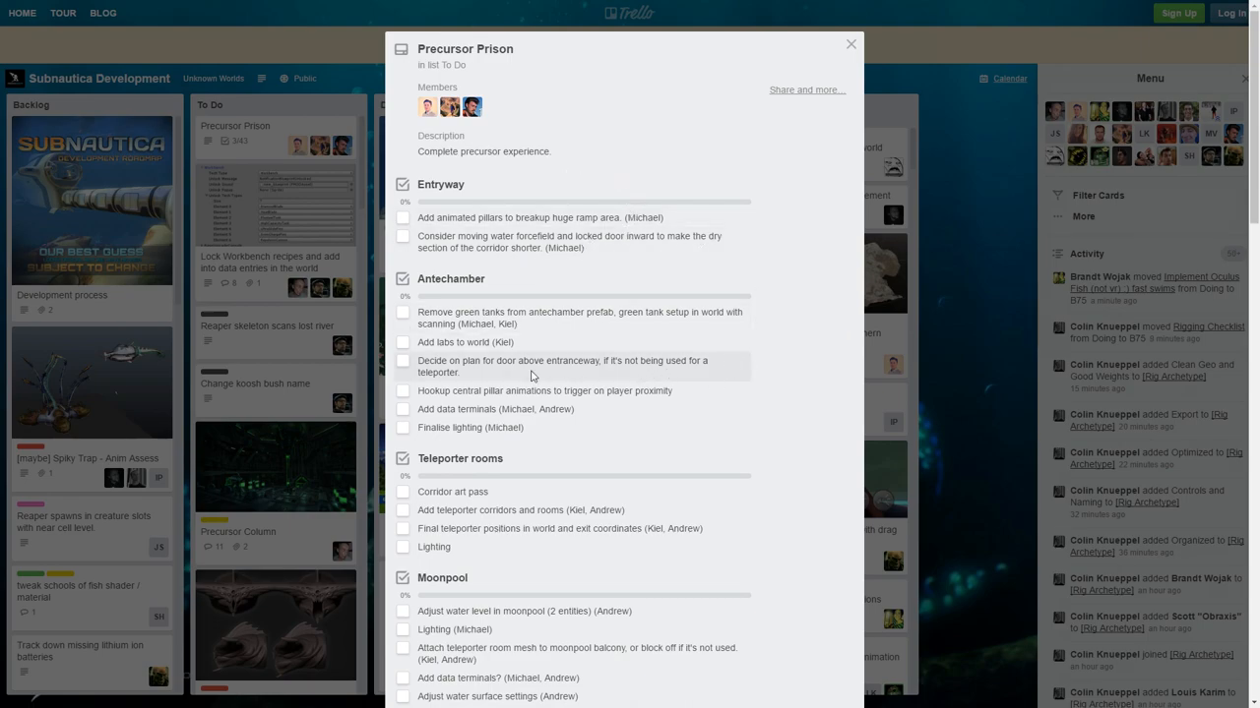
pyautogui.moveTo(459, 382)
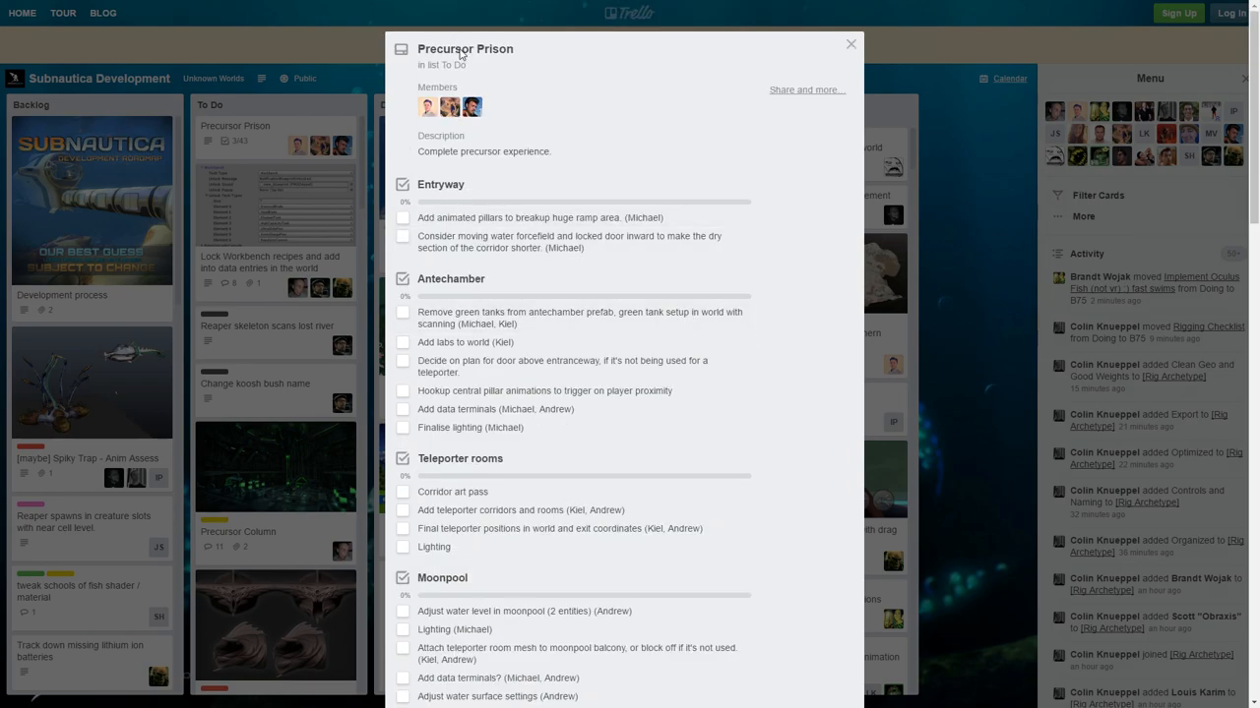
pyautogui.moveTo(519, 217)
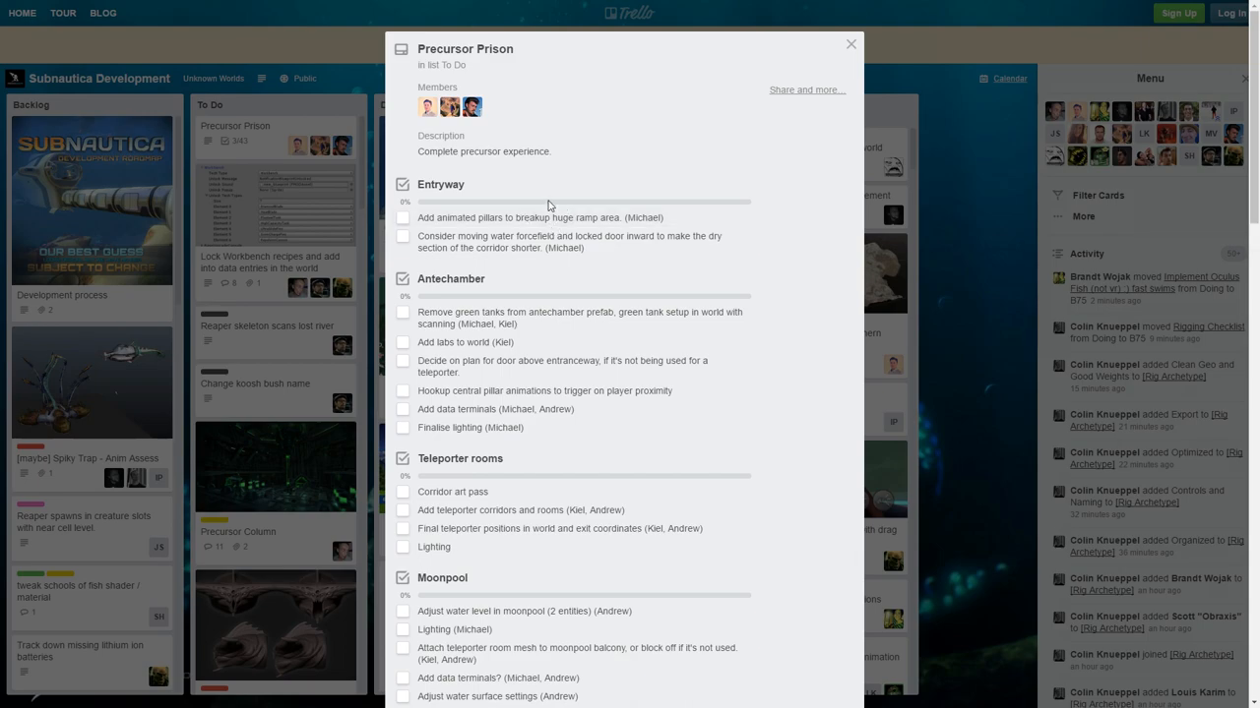
# Step: Scroll the Precursor Prison card down to the teleporter cache checklists, Misc and Activity
pyautogui.scroll(-3)
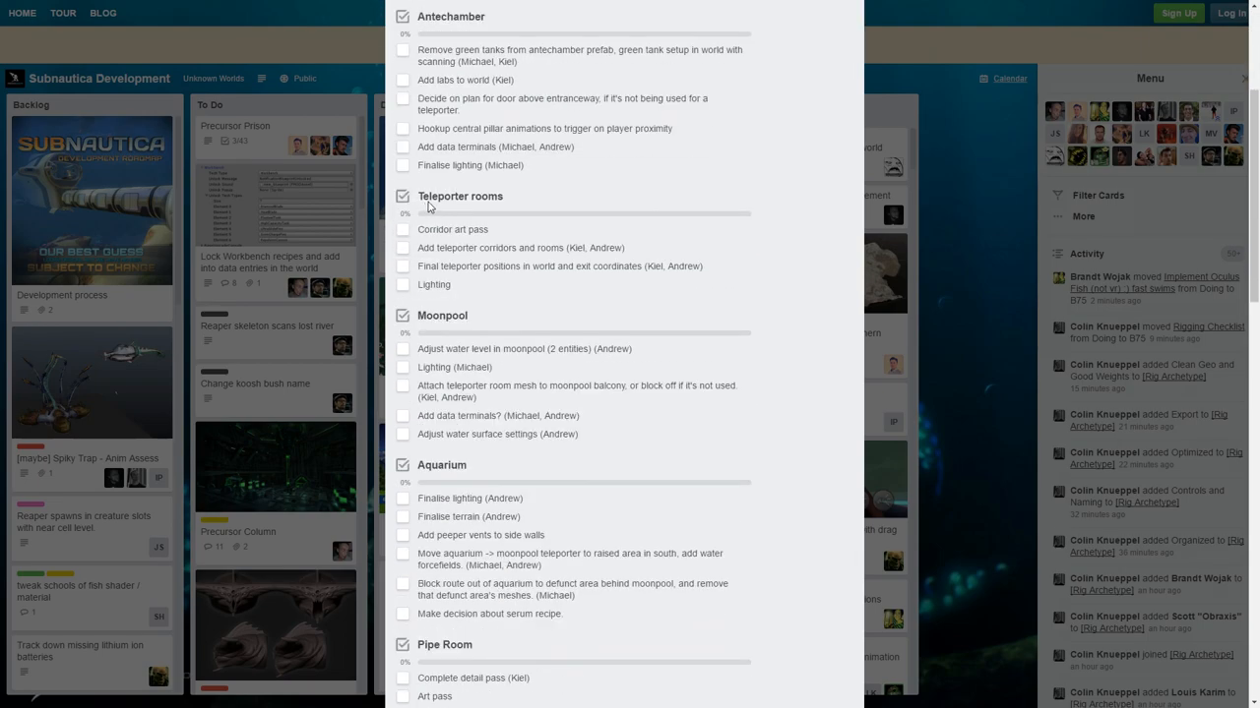
pyautogui.scroll(-3)
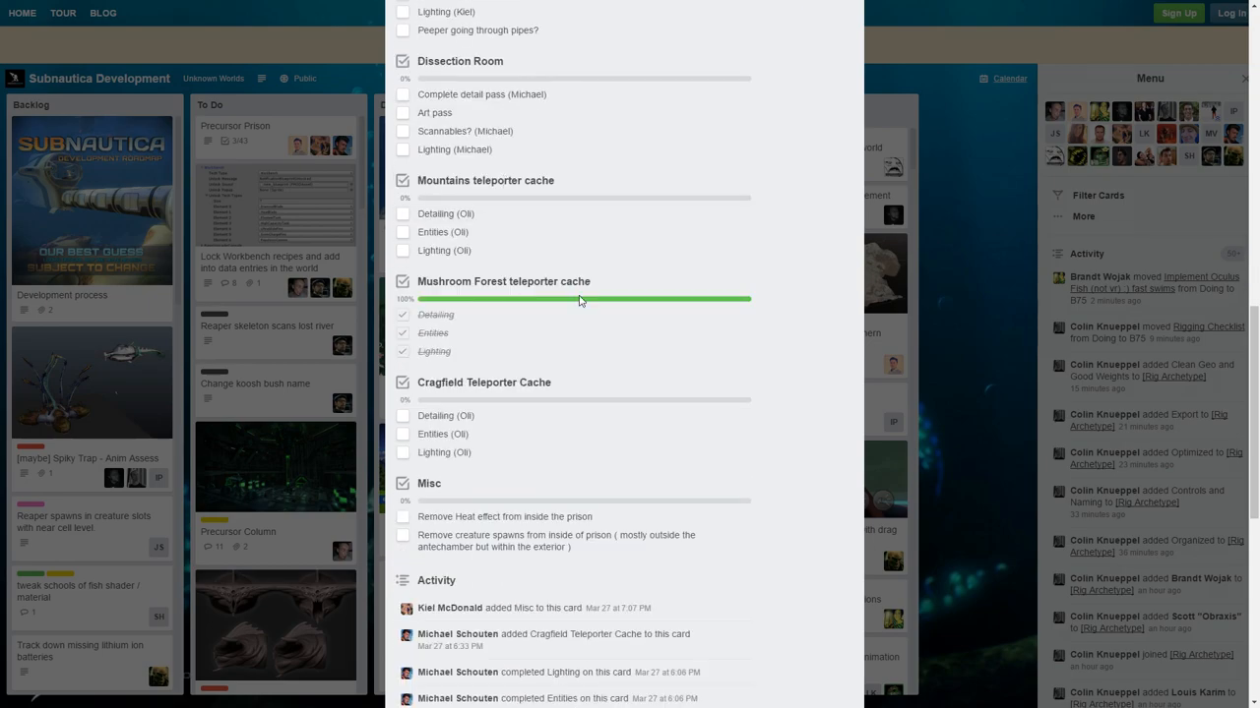
pyautogui.doubleClick(504, 282)
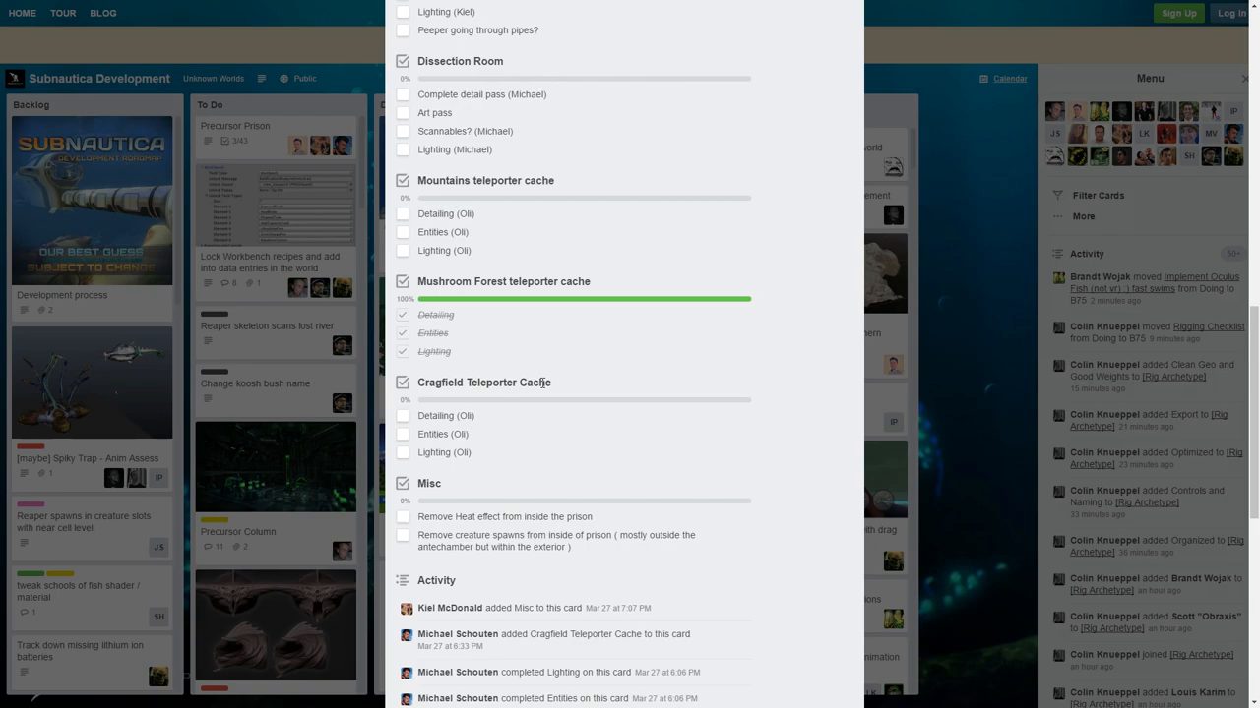
pyautogui.moveTo(591, 517)
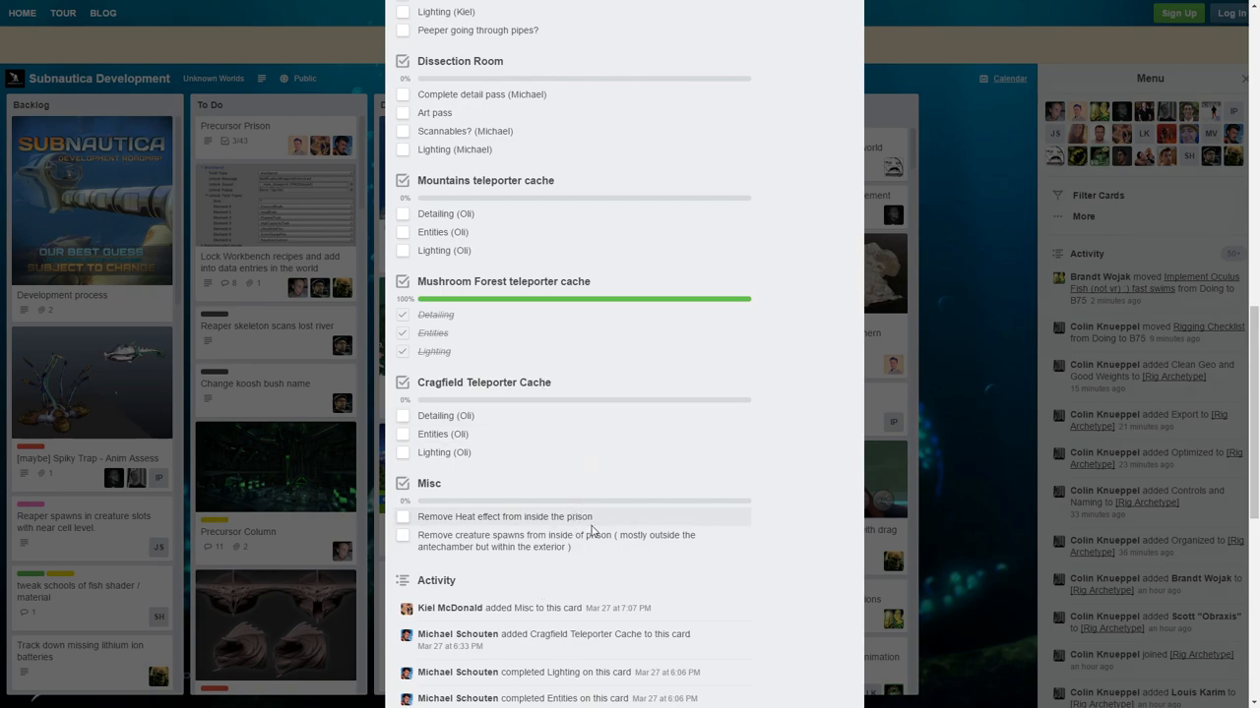
pyautogui.moveTo(584, 554)
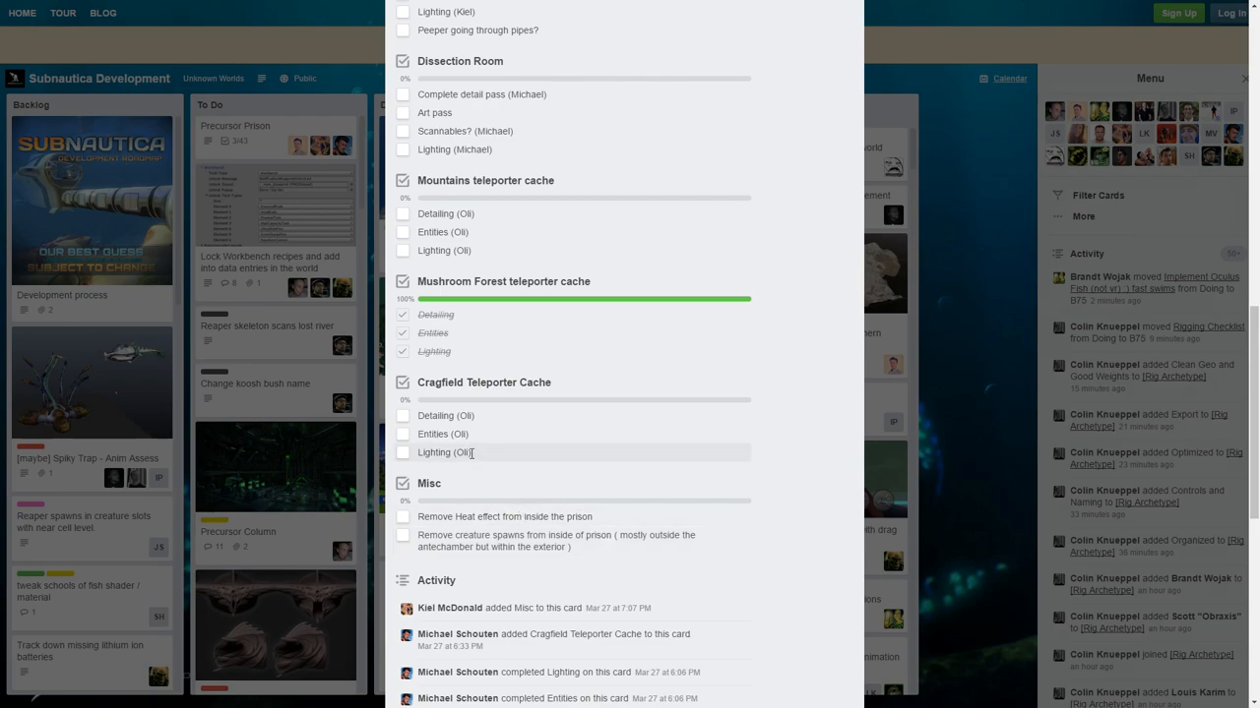
pyautogui.moveTo(469, 428)
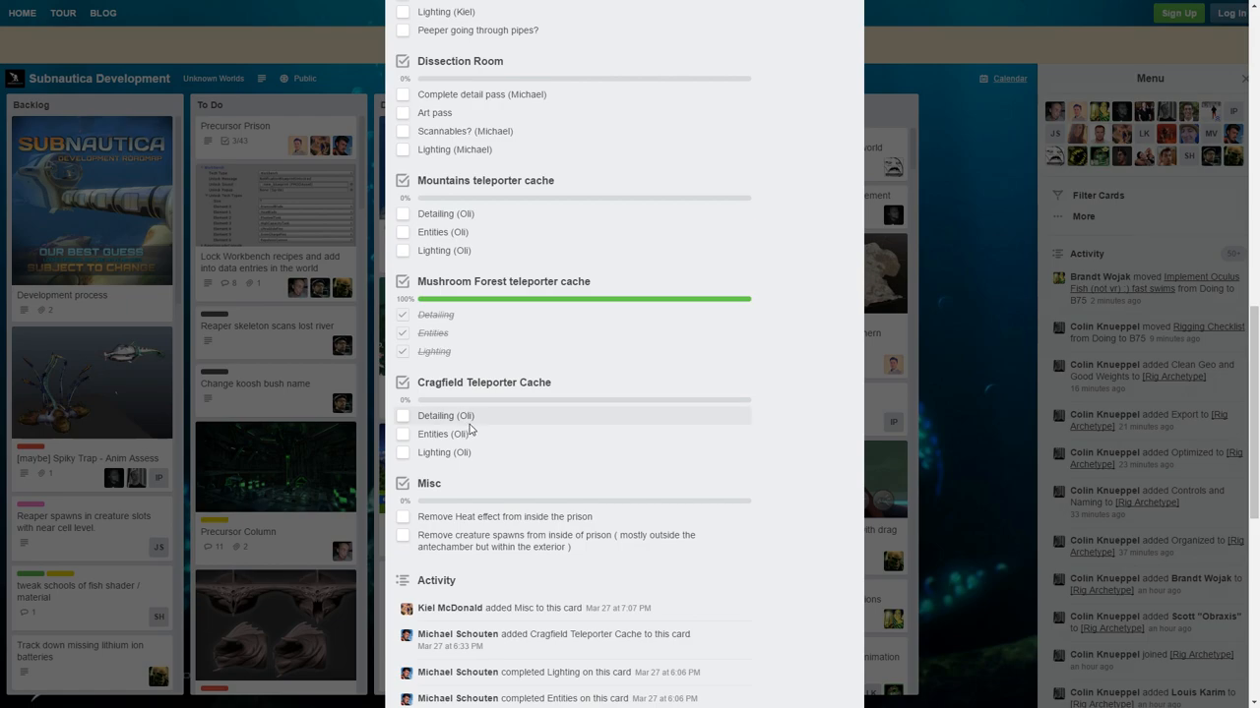
# Step: Move back up the card until the Aquarium, Pipe Room and Dissection Room checklists show
pyautogui.scroll(-3)
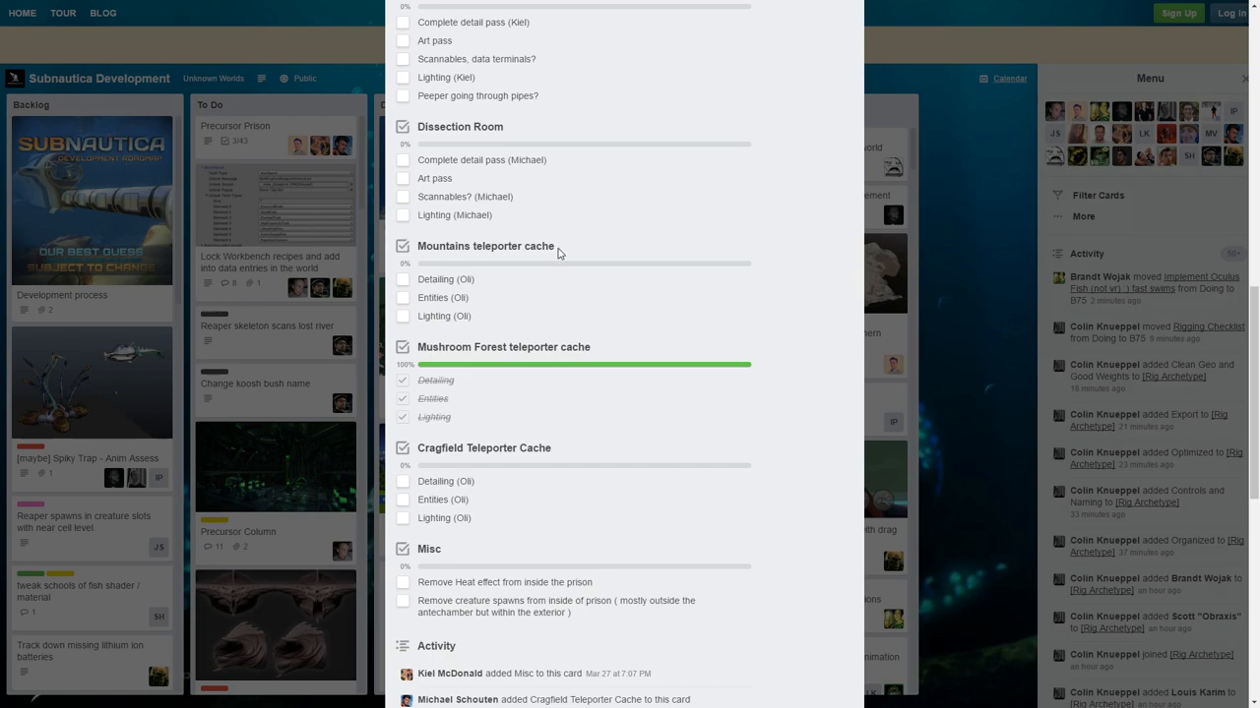
pyautogui.moveTo(510, 230)
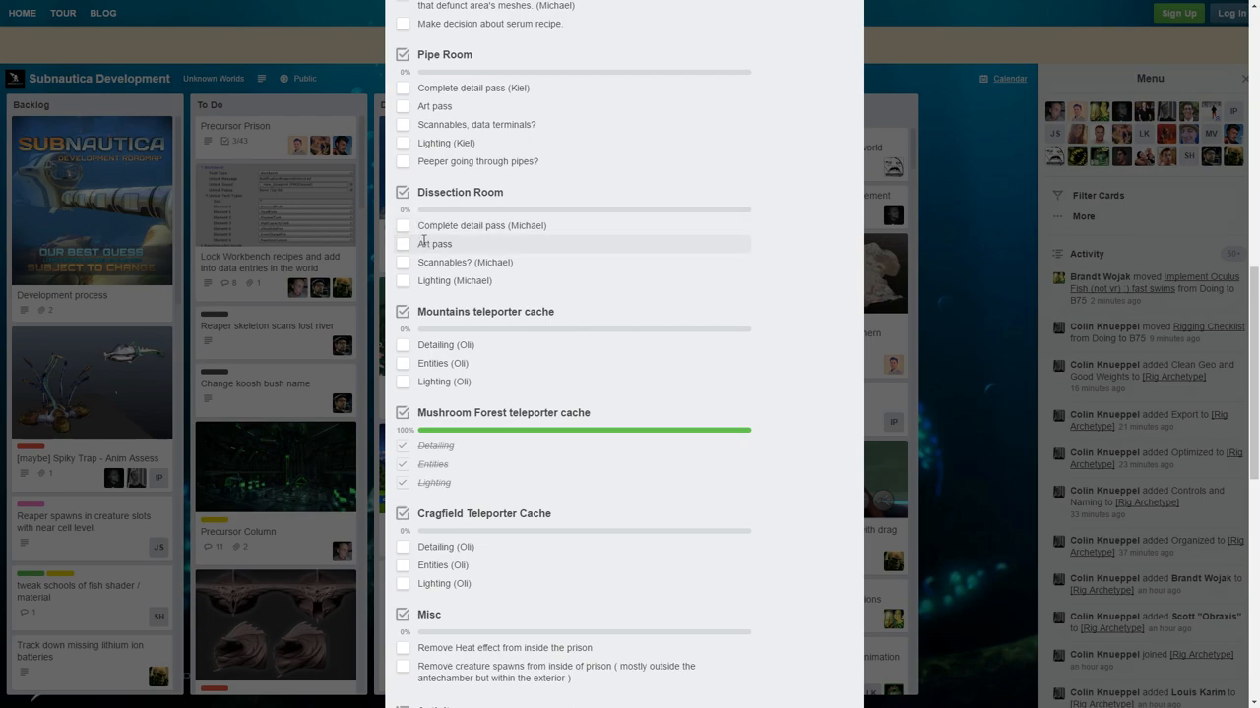
pyautogui.moveTo(418, 225); pyautogui.dragTo(483, 280)
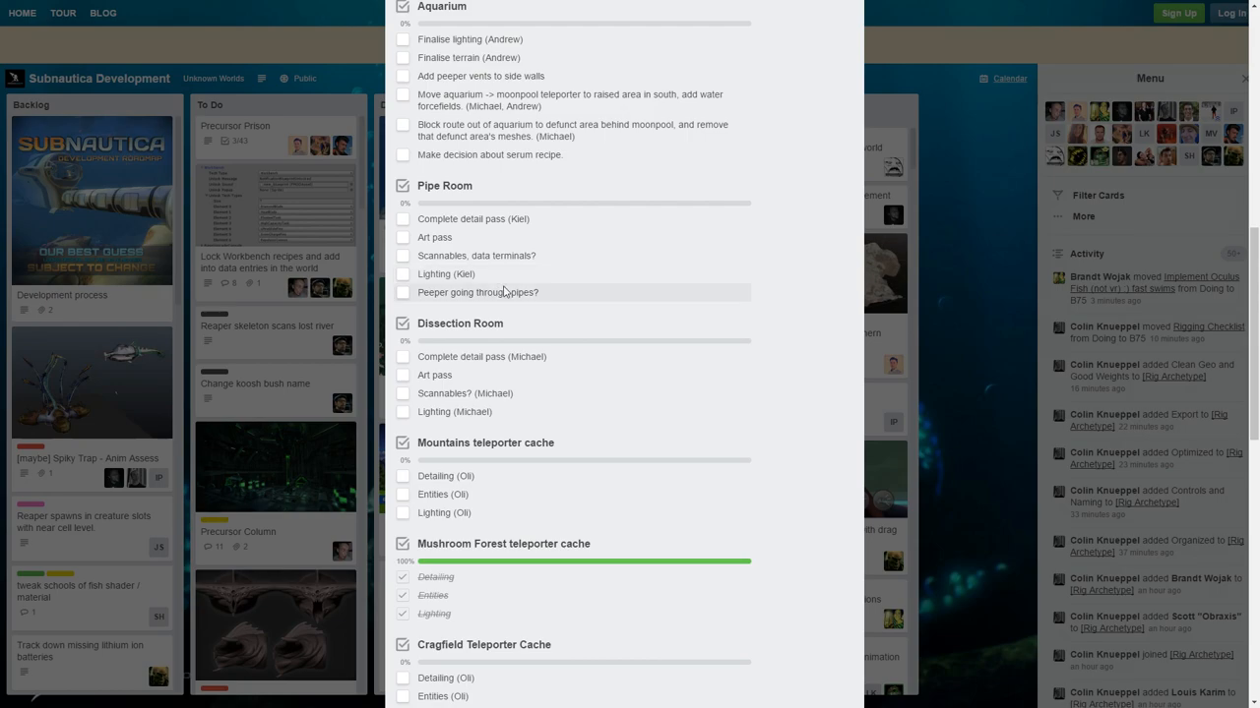
pyautogui.doubleClick(459, 293)
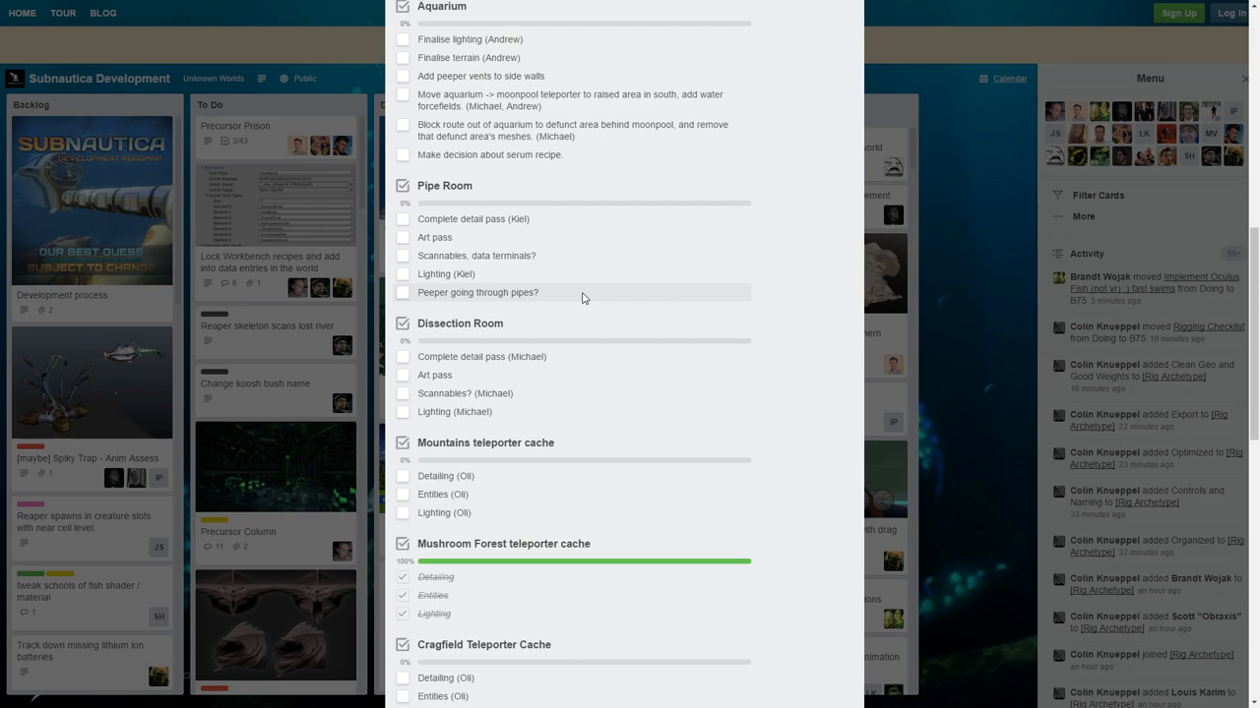
pyautogui.moveTo(551, 302)
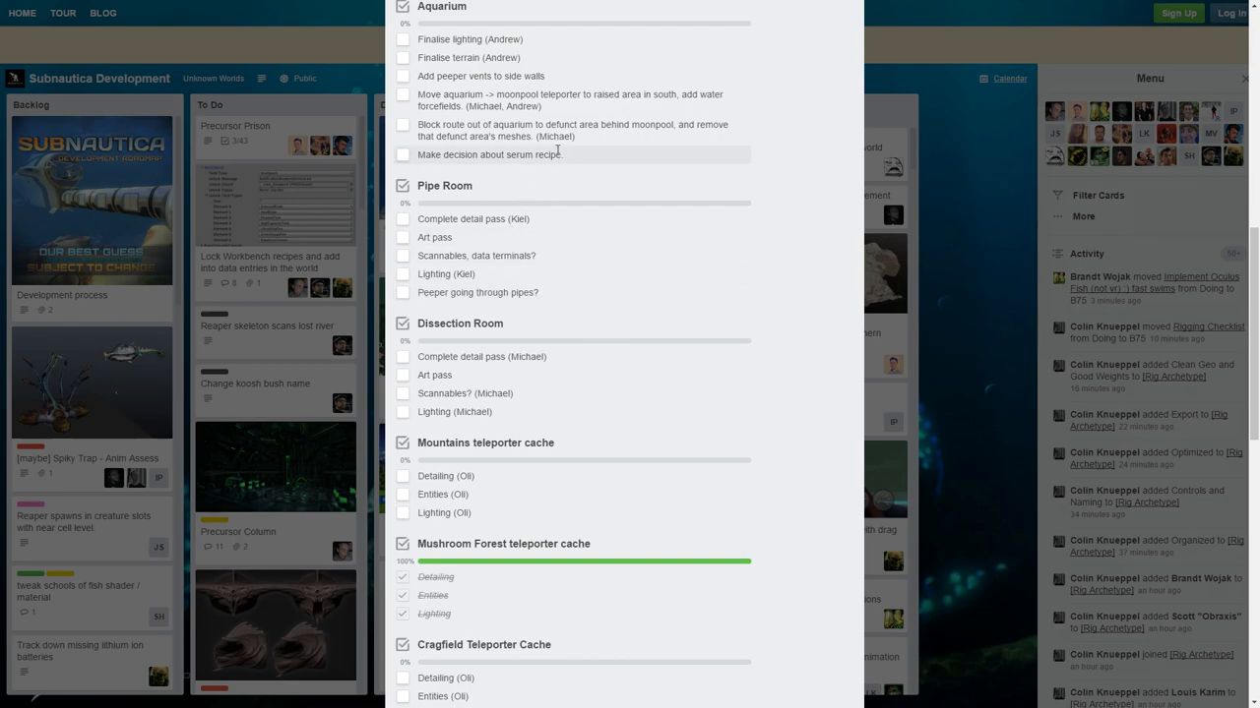
pyautogui.scroll(-3)
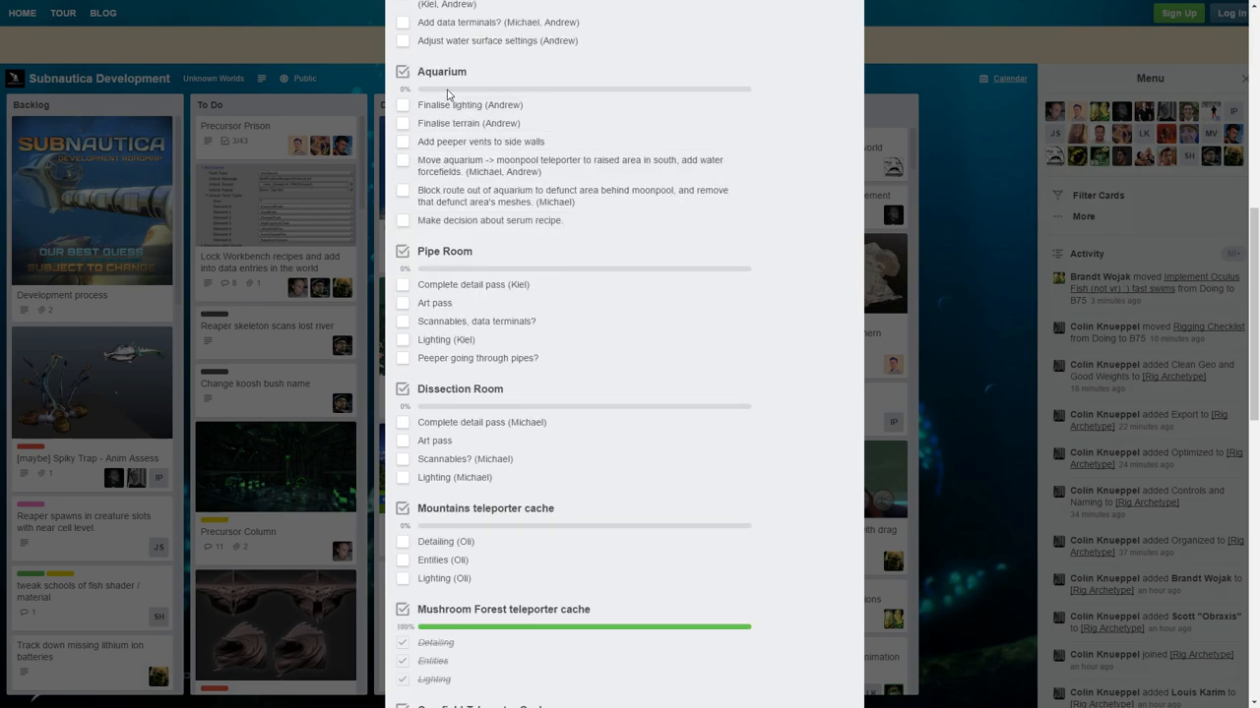
pyautogui.moveTo(469, 104)
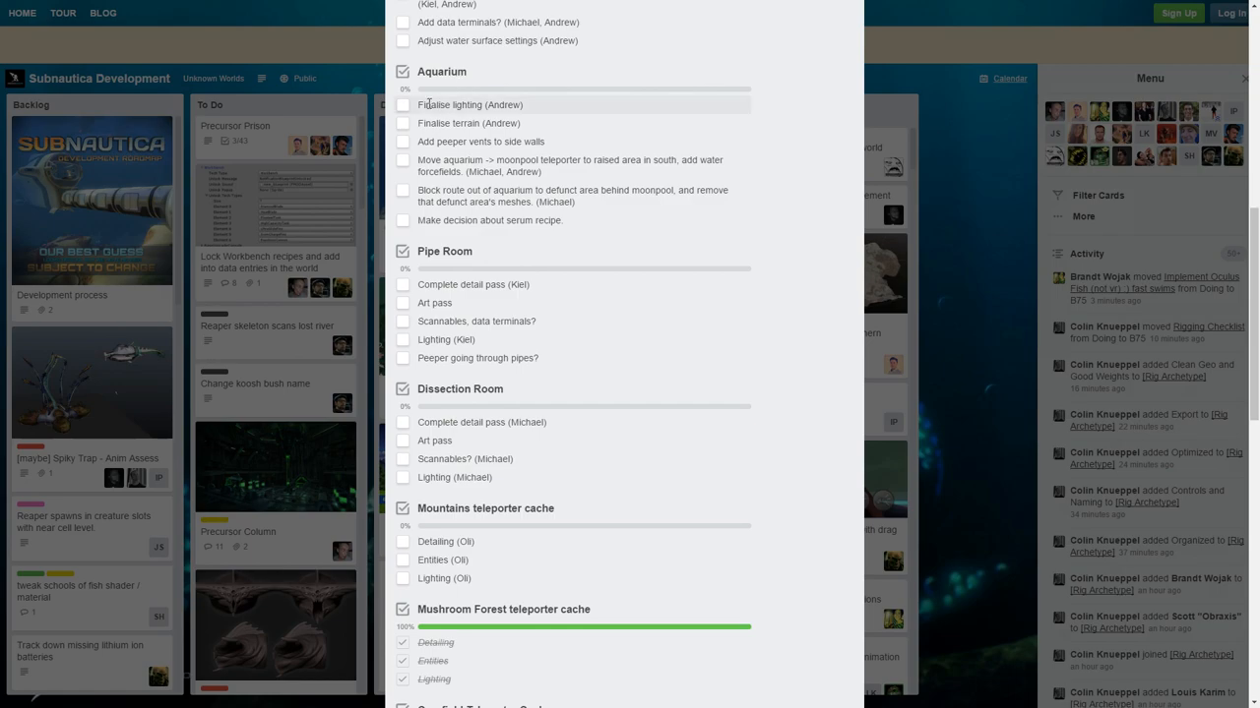
pyautogui.moveTo(526, 110)
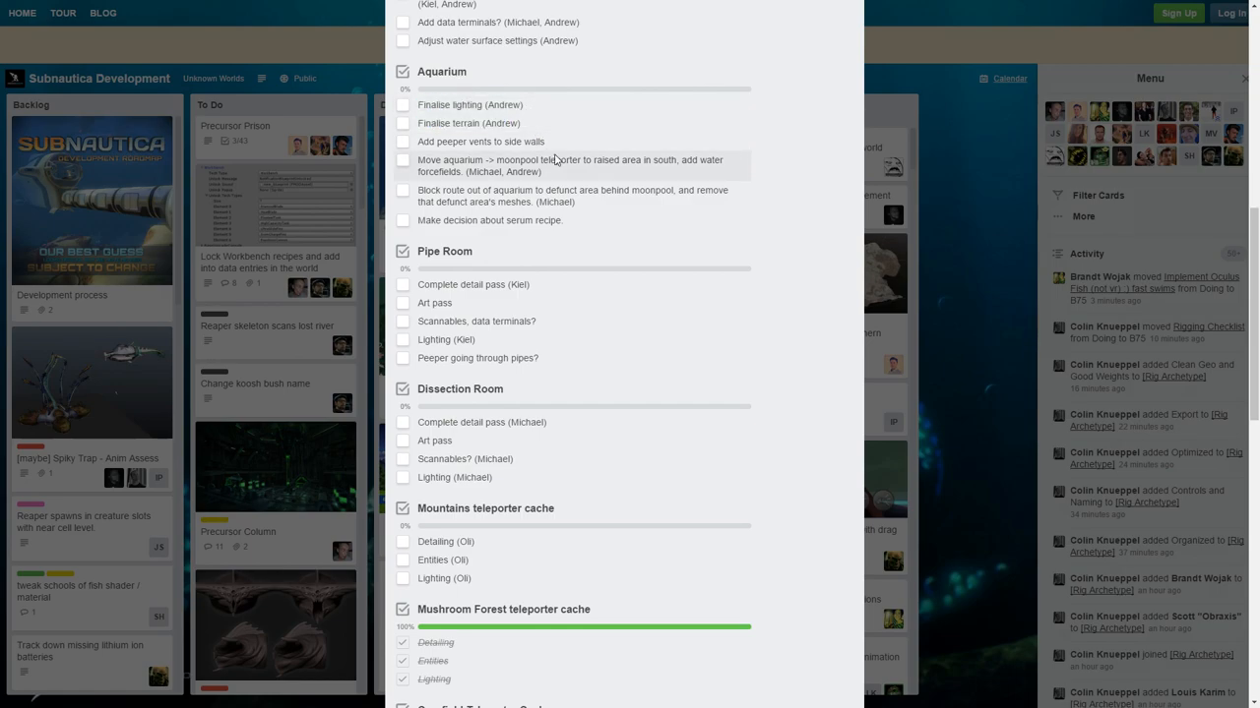
pyautogui.moveTo(507, 142)
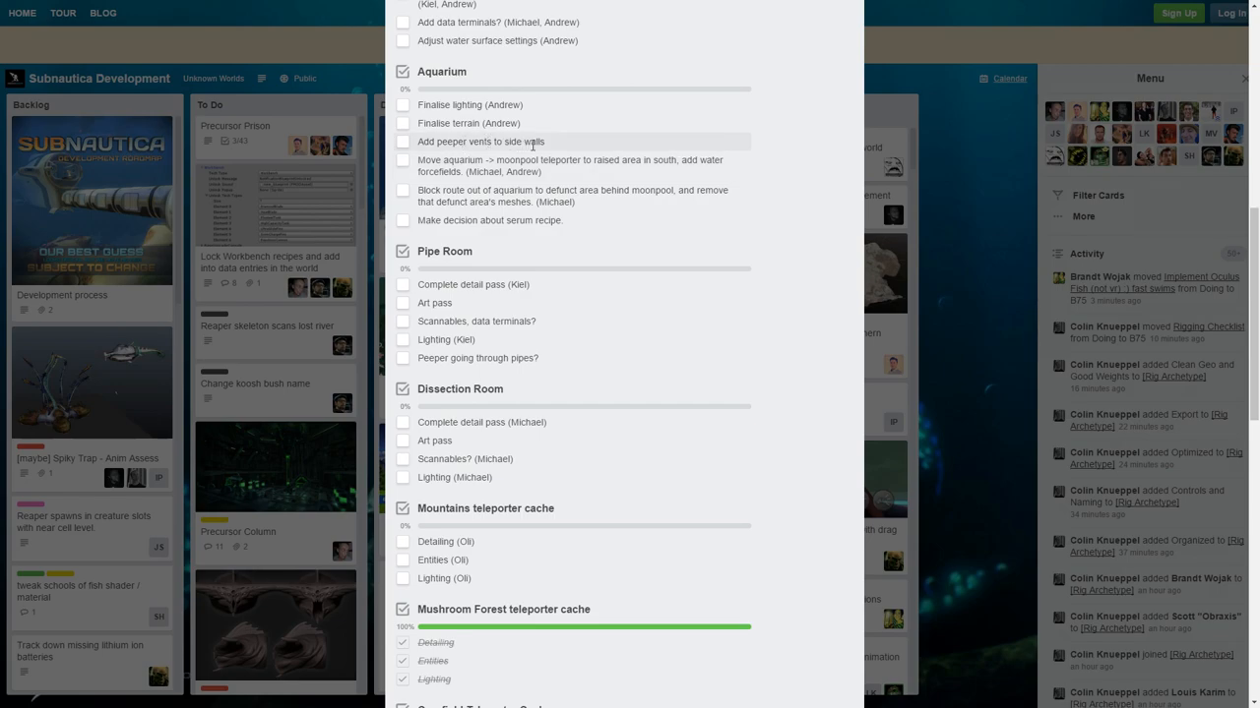
pyautogui.moveTo(565, 150)
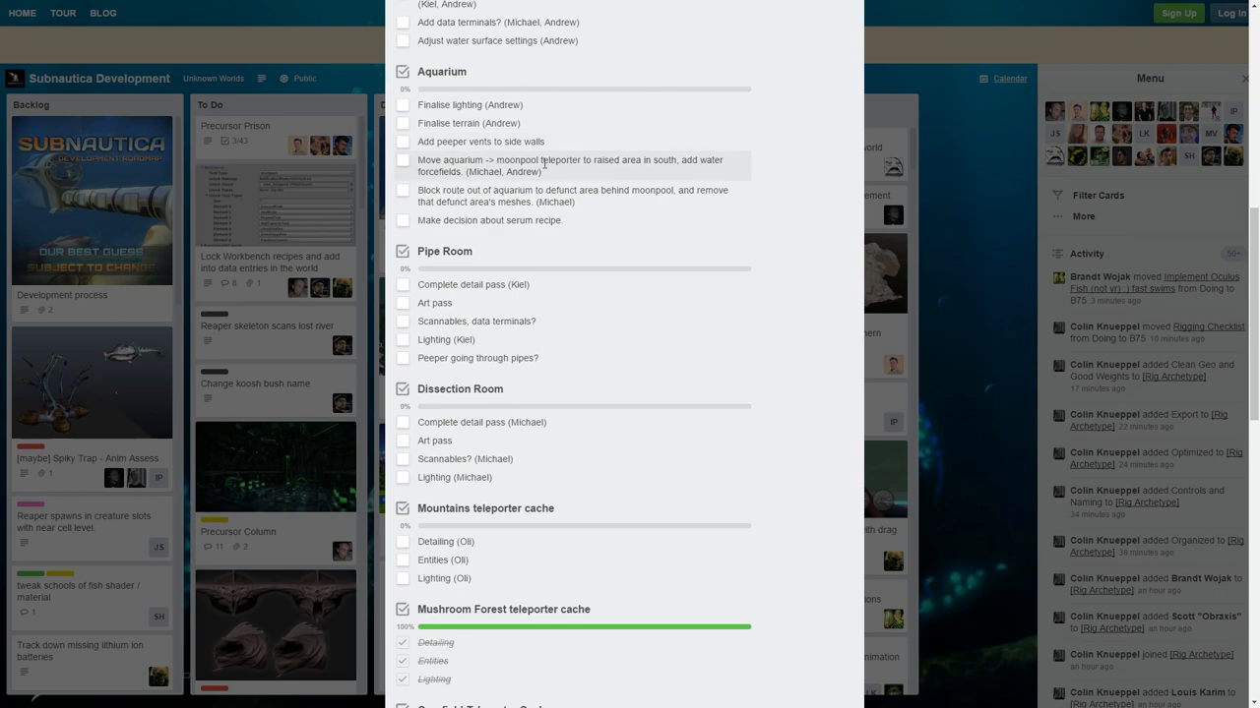
pyautogui.moveTo(544, 175)
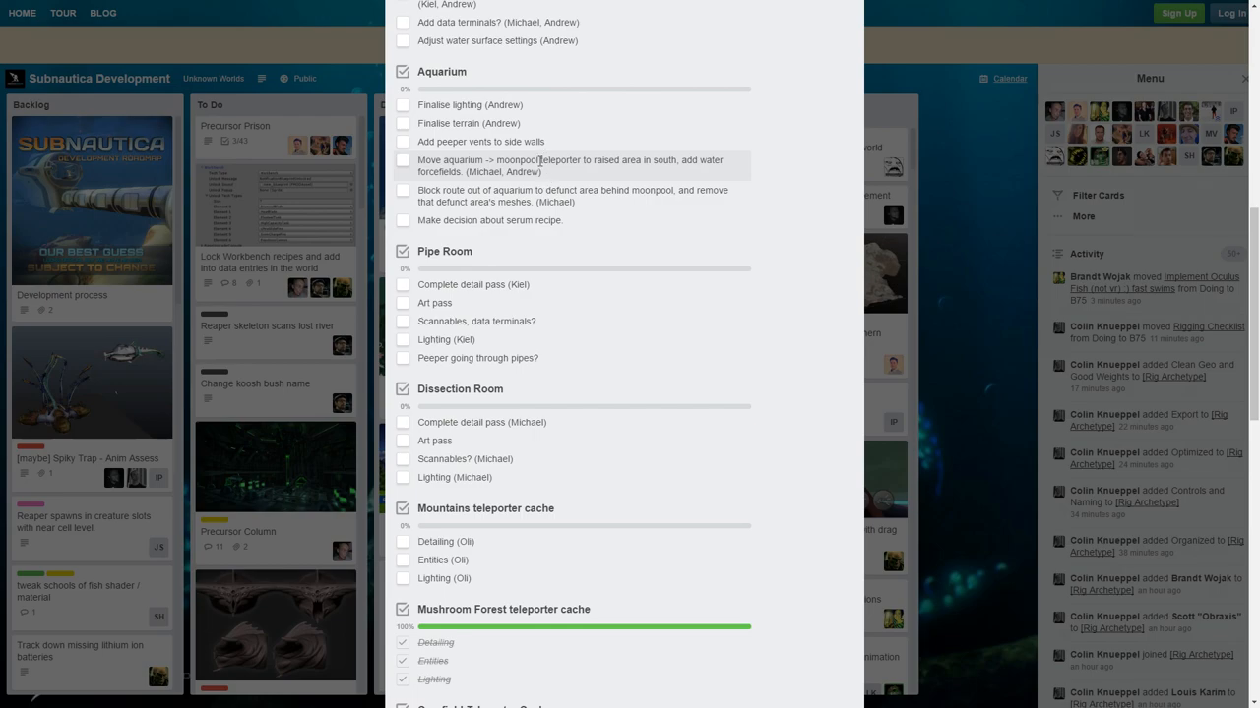
pyautogui.moveTo(600, 161)
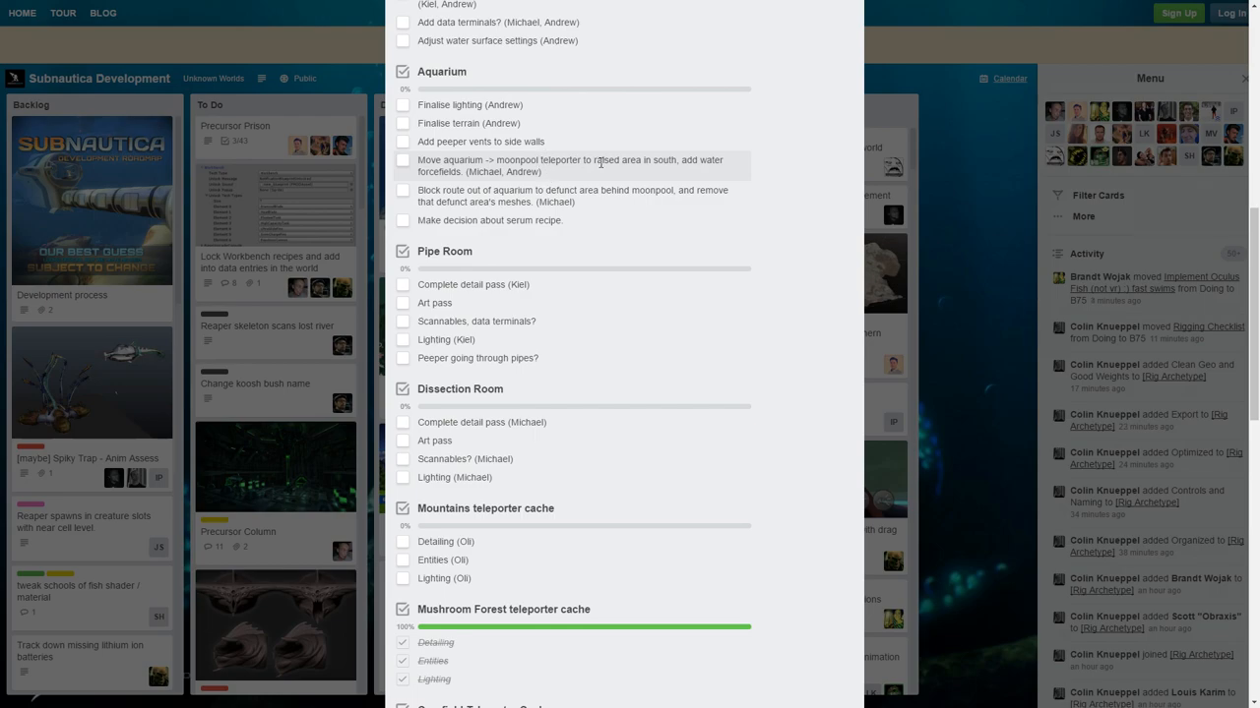
pyautogui.moveTo(689, 159)
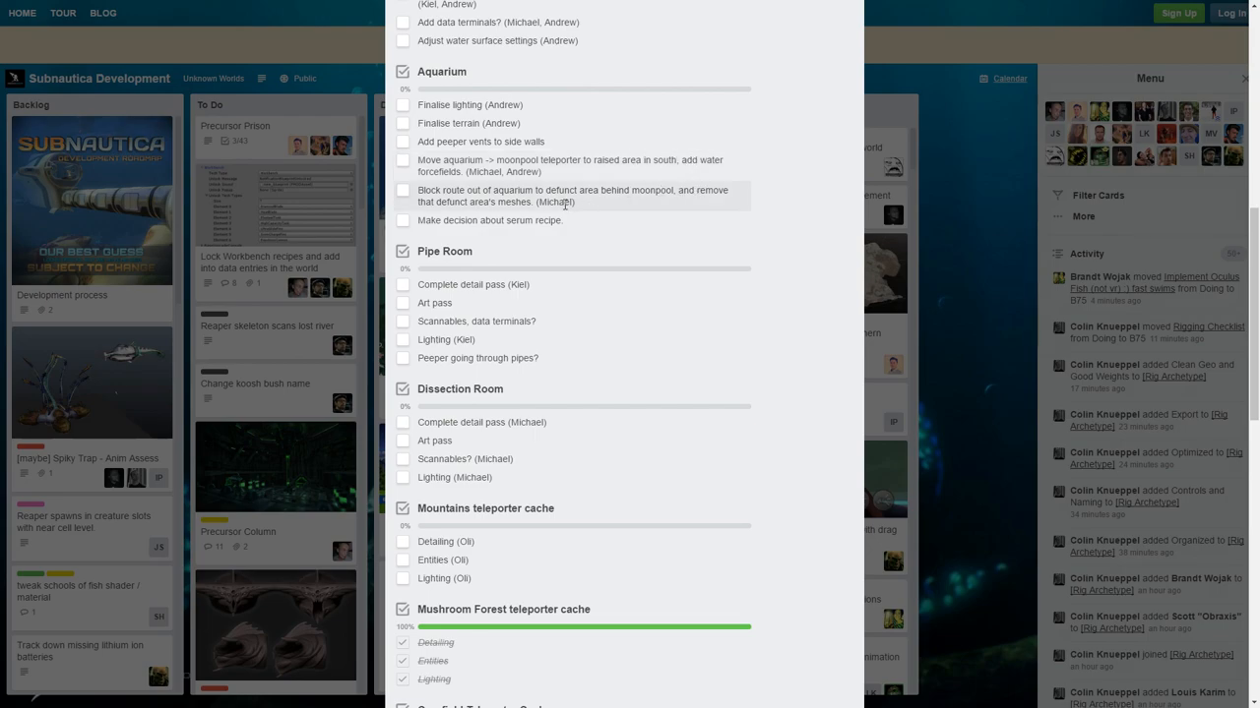
pyautogui.moveTo(568, 220)
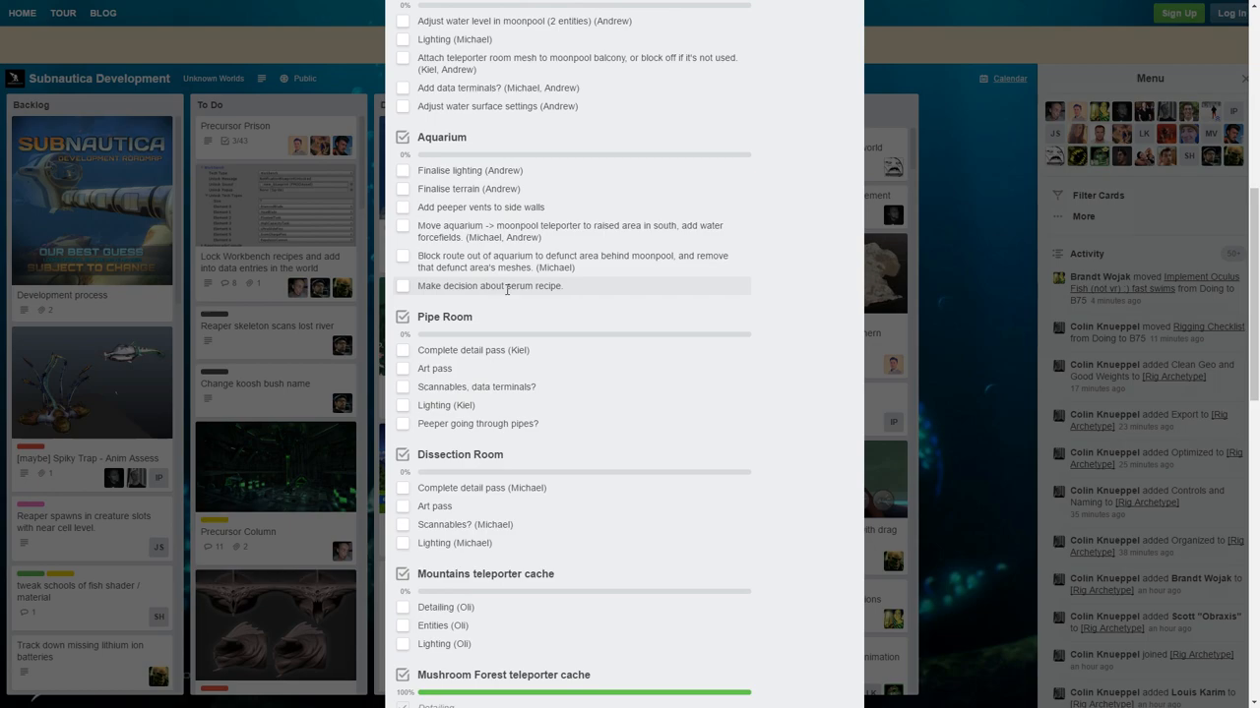
# Step: Read through the remaining Precursor Prison checklists, then close the card to return to the board
pyautogui.scroll(3)
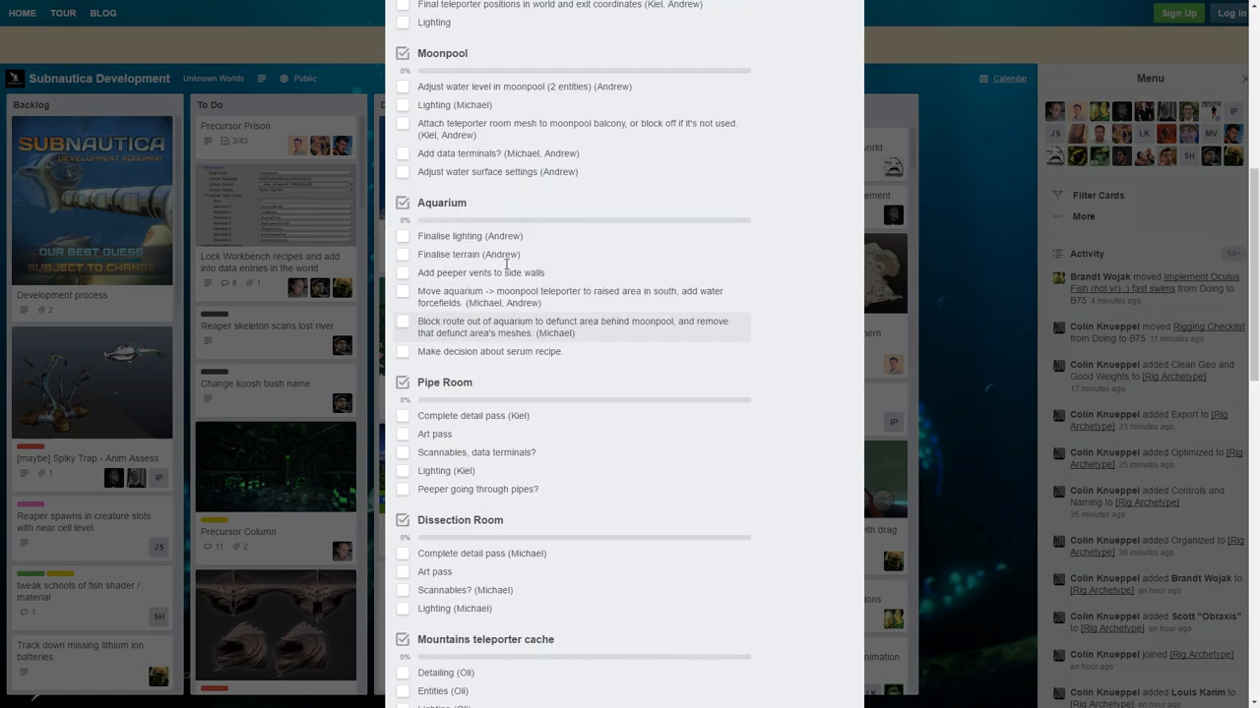
pyautogui.scroll(-3)
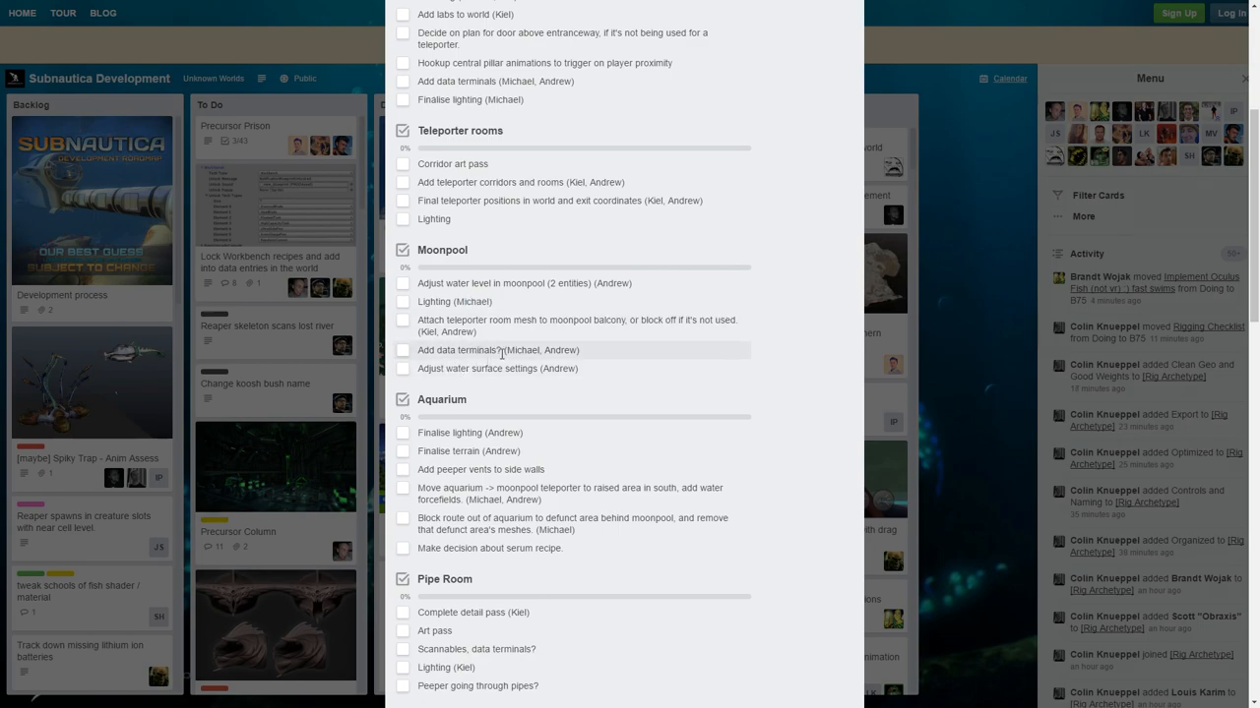
pyautogui.moveTo(538, 326)
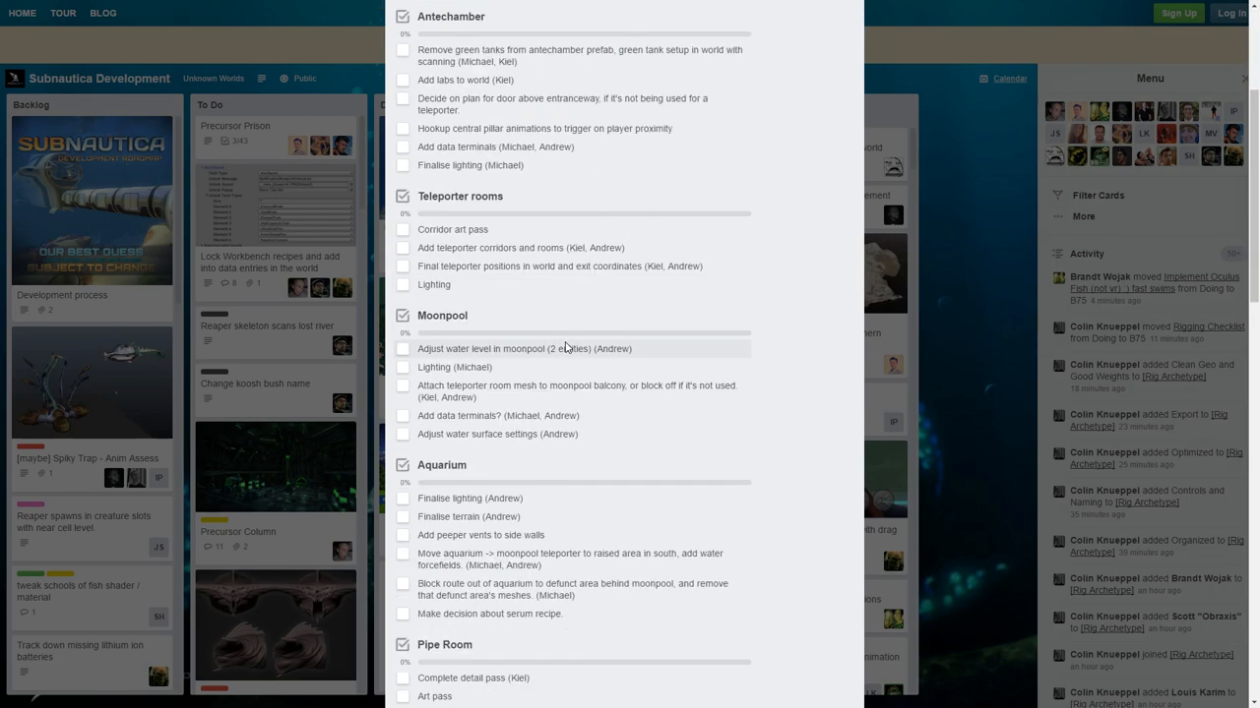
pyautogui.scroll(-3)
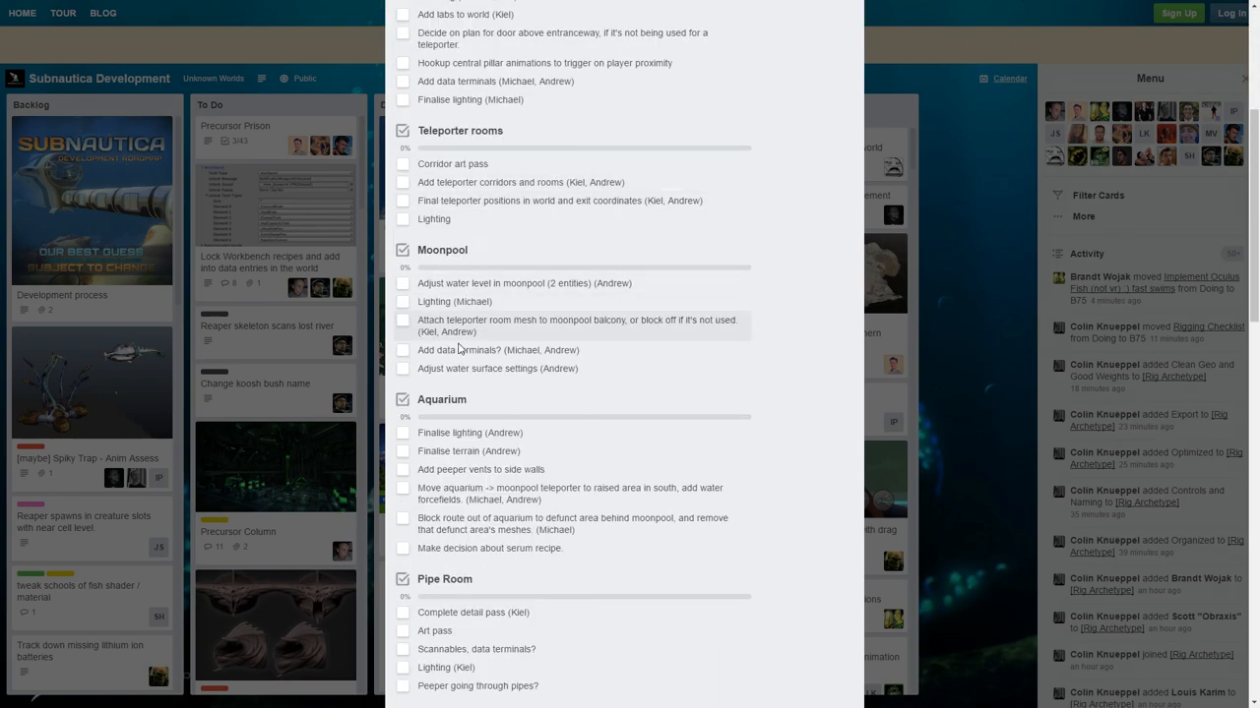
pyautogui.scroll(-3)
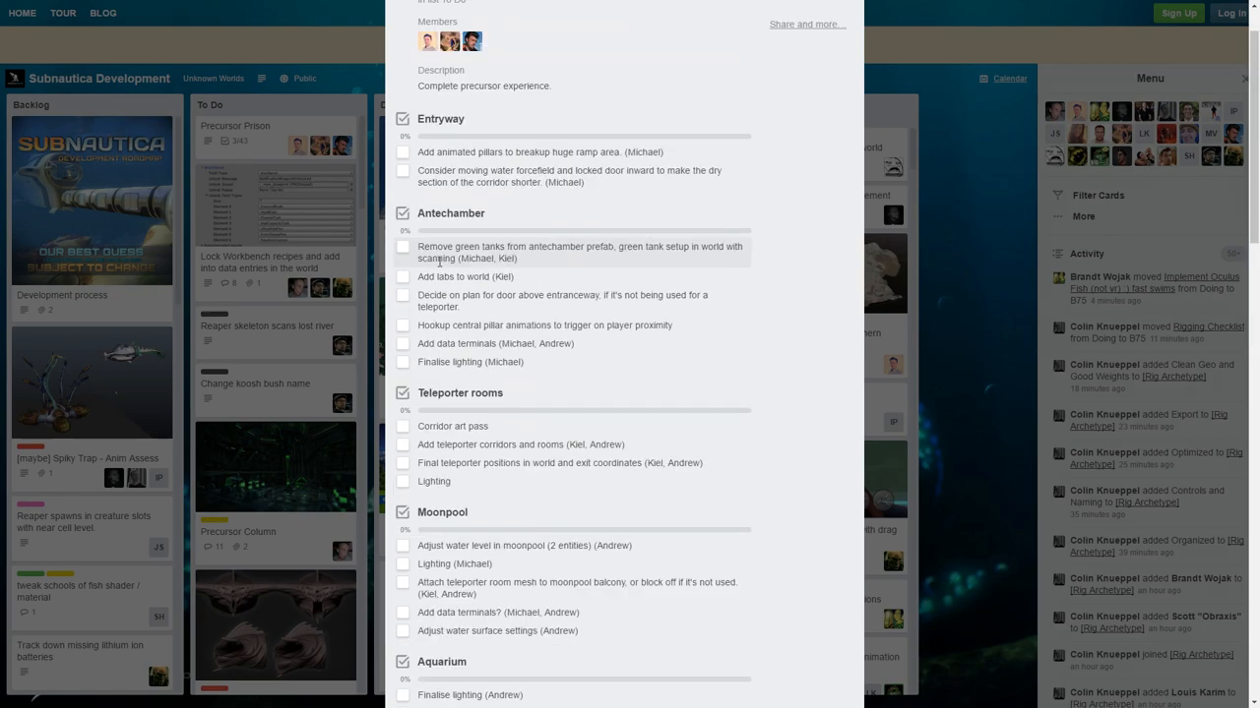
pyautogui.moveTo(620, 267)
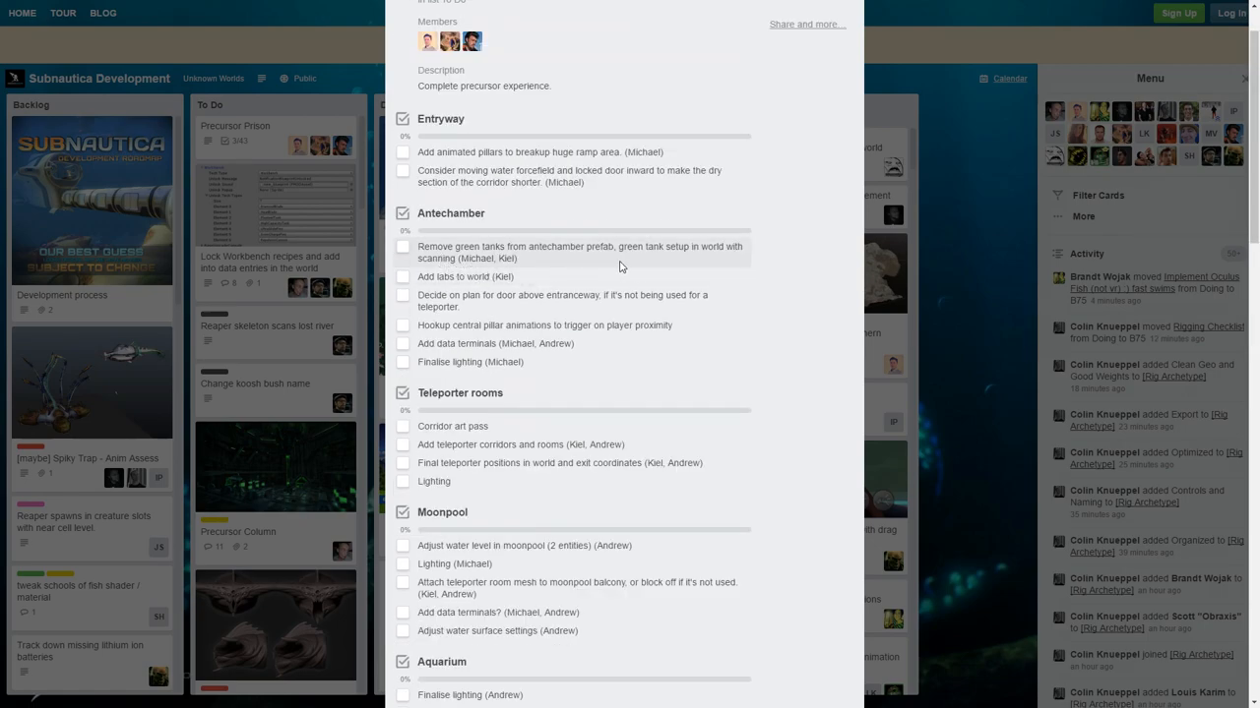
pyautogui.moveTo(568, 271)
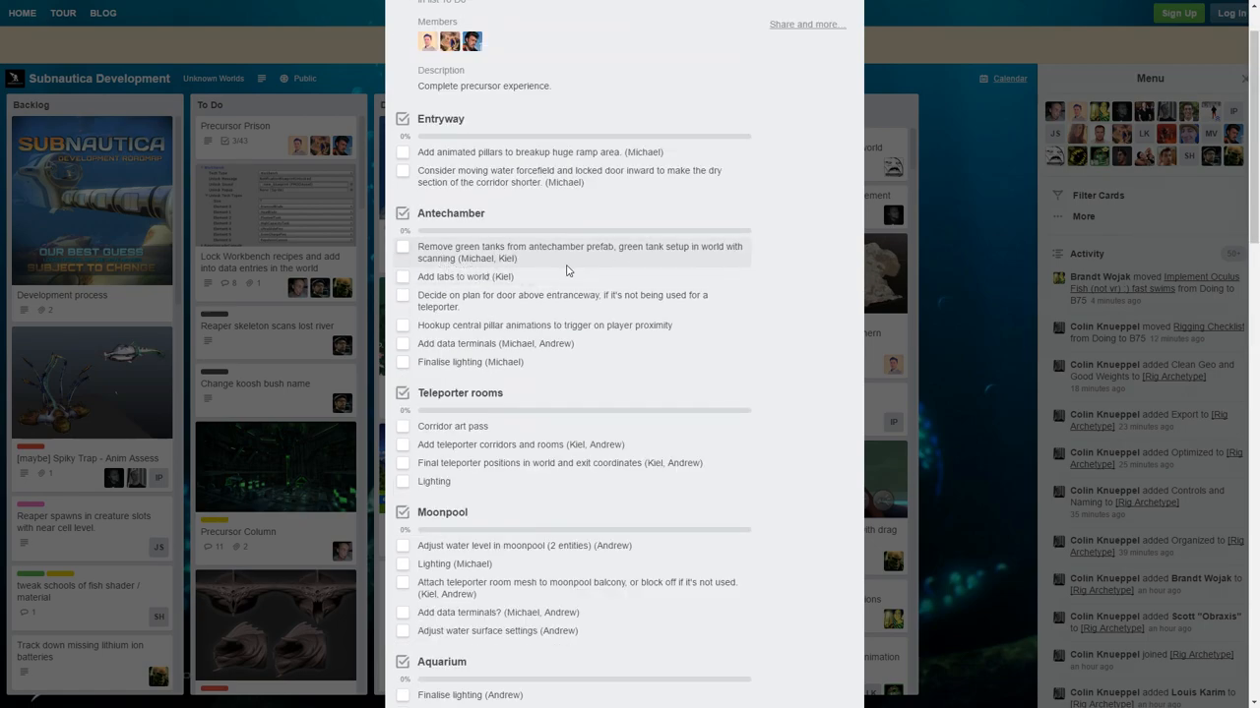
pyautogui.moveTo(482, 313)
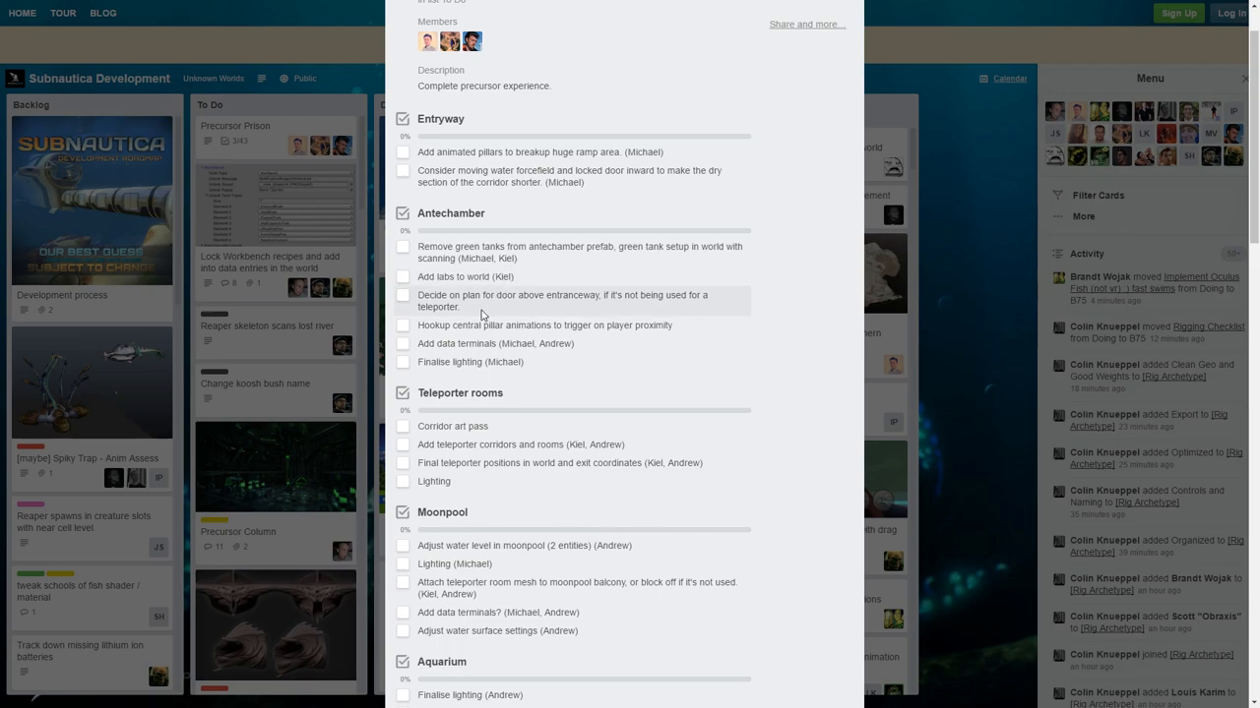
pyautogui.moveTo(504, 339)
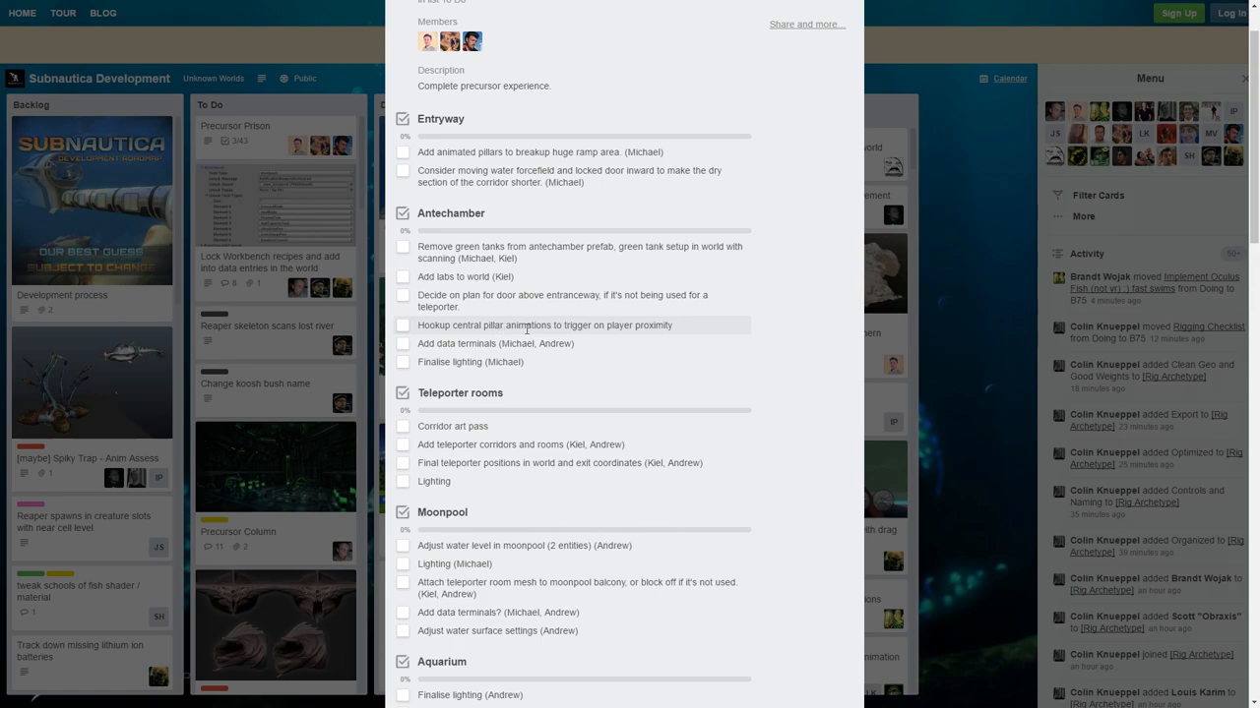
pyautogui.moveTo(661, 338)
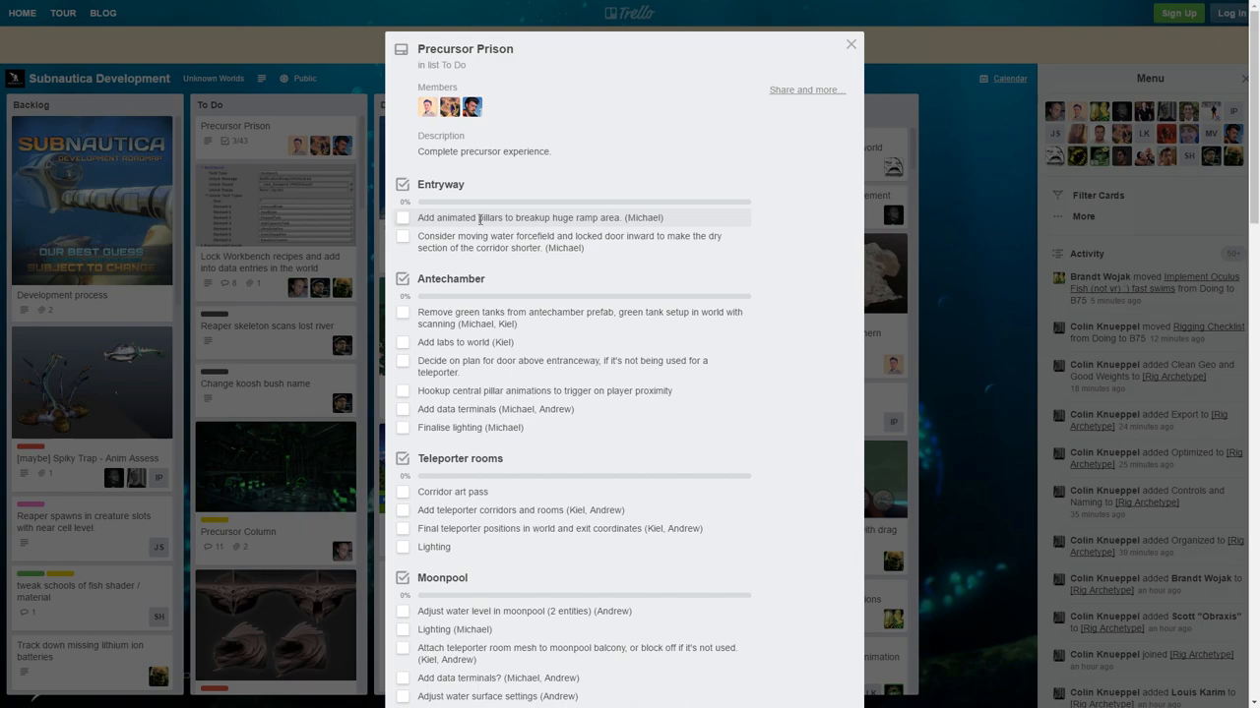
pyautogui.moveTo(583, 229)
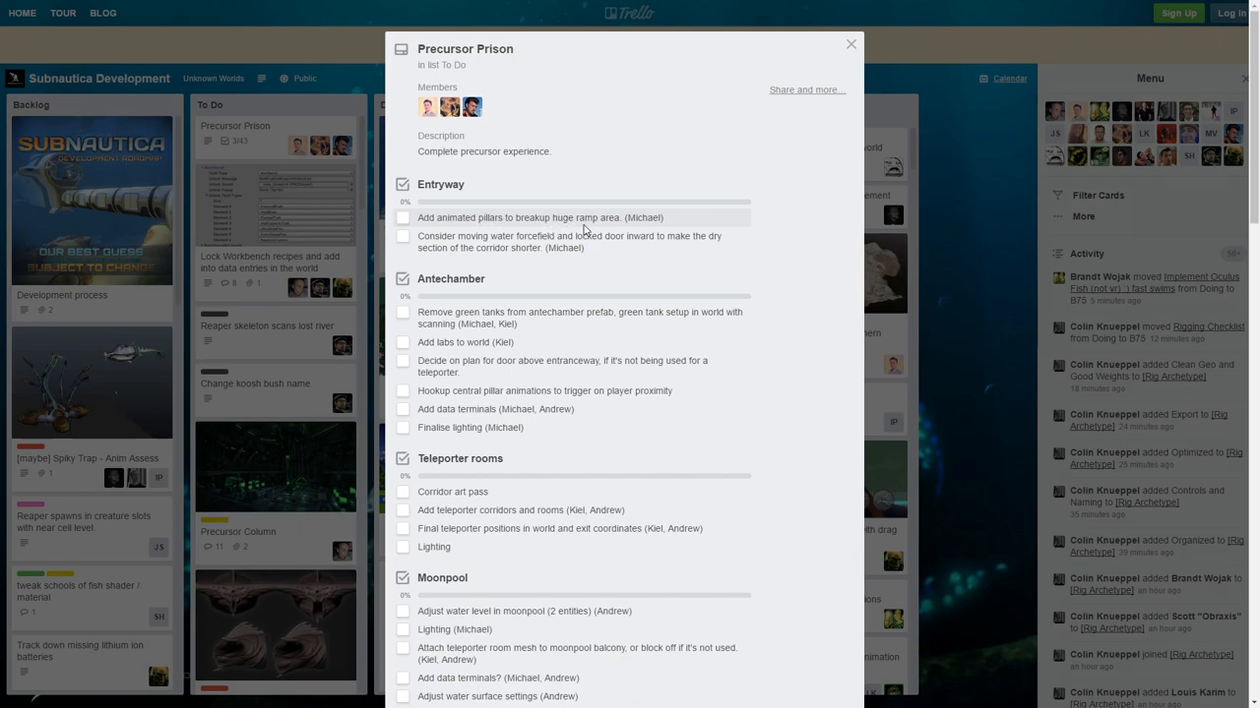
pyautogui.moveTo(608, 230)
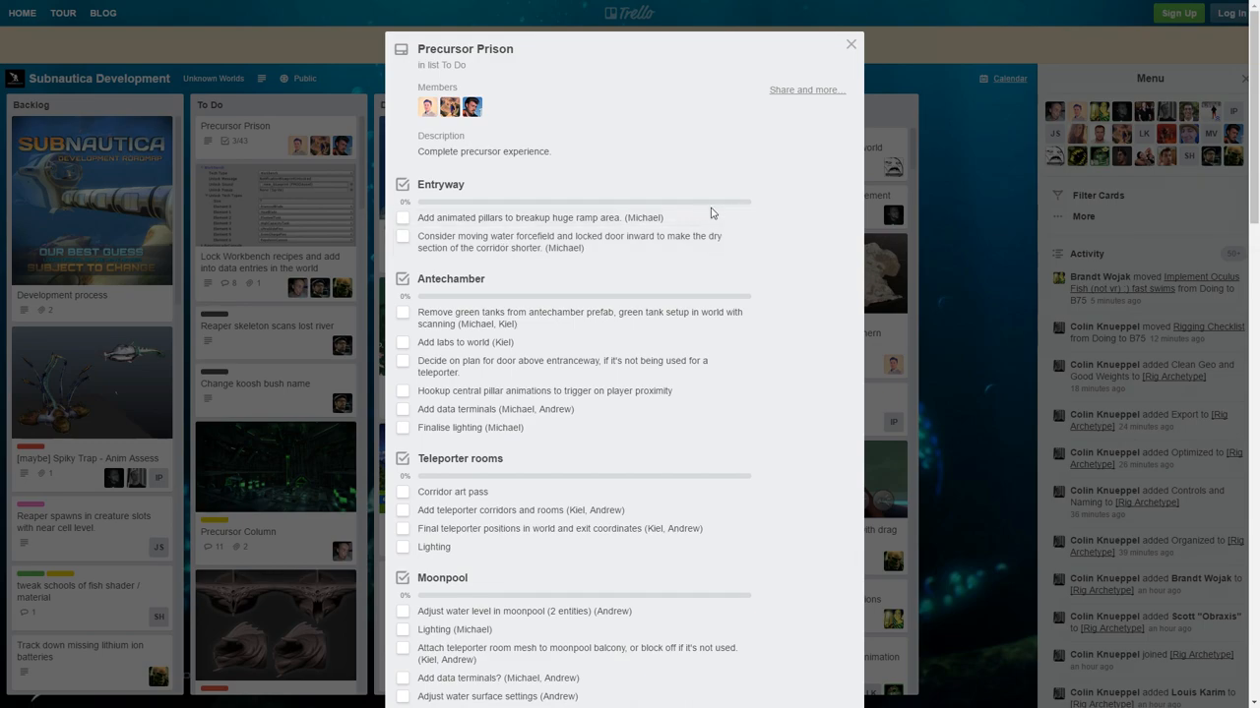
pyautogui.click(850, 44)
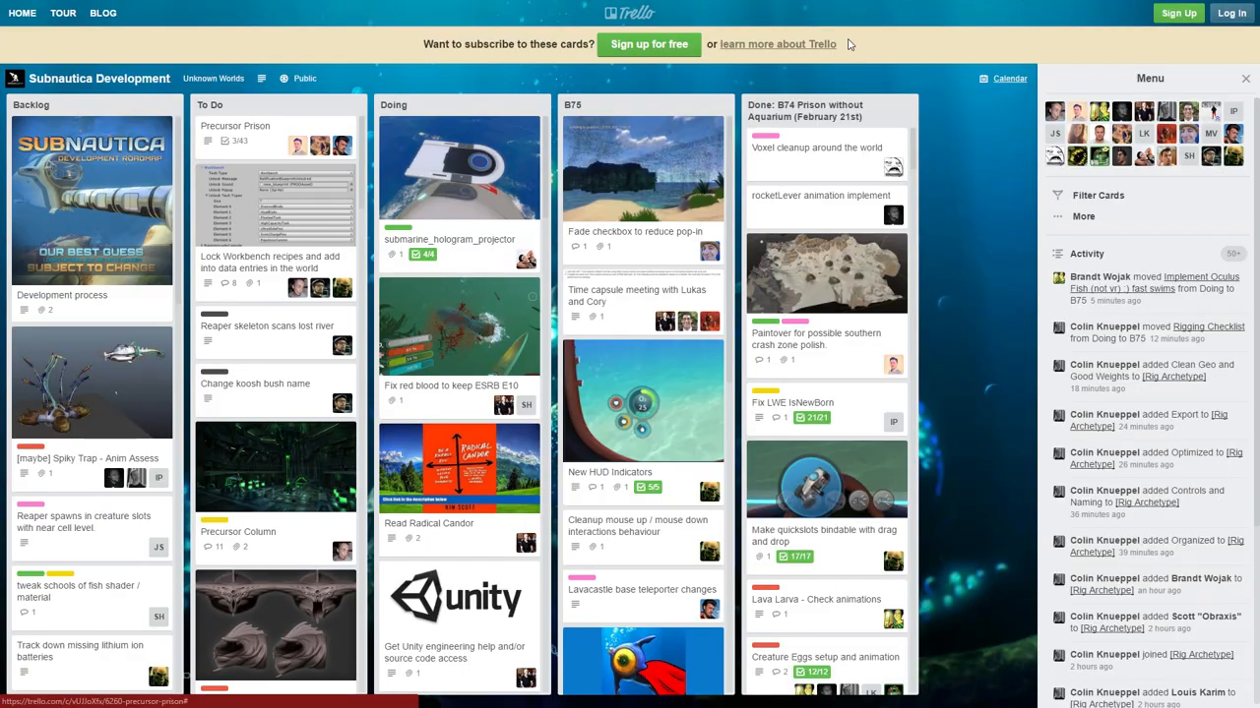
pyautogui.moveTo(524, 165)
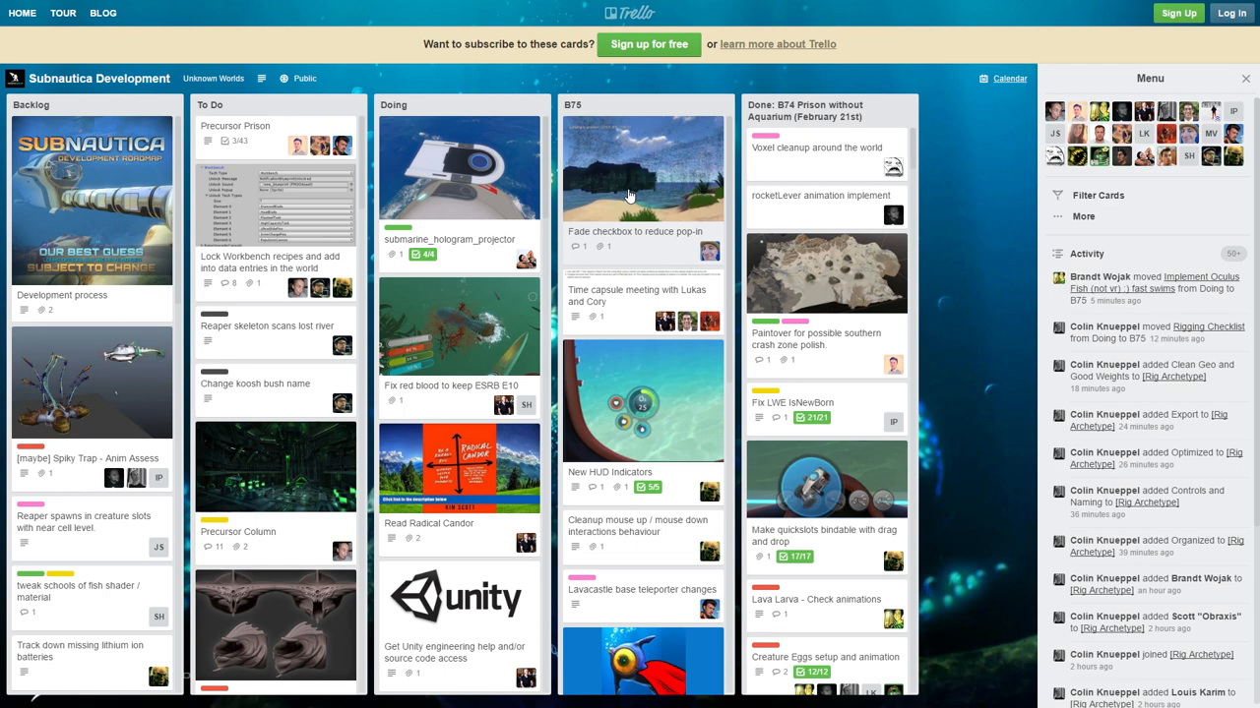
pyautogui.click(449, 187)
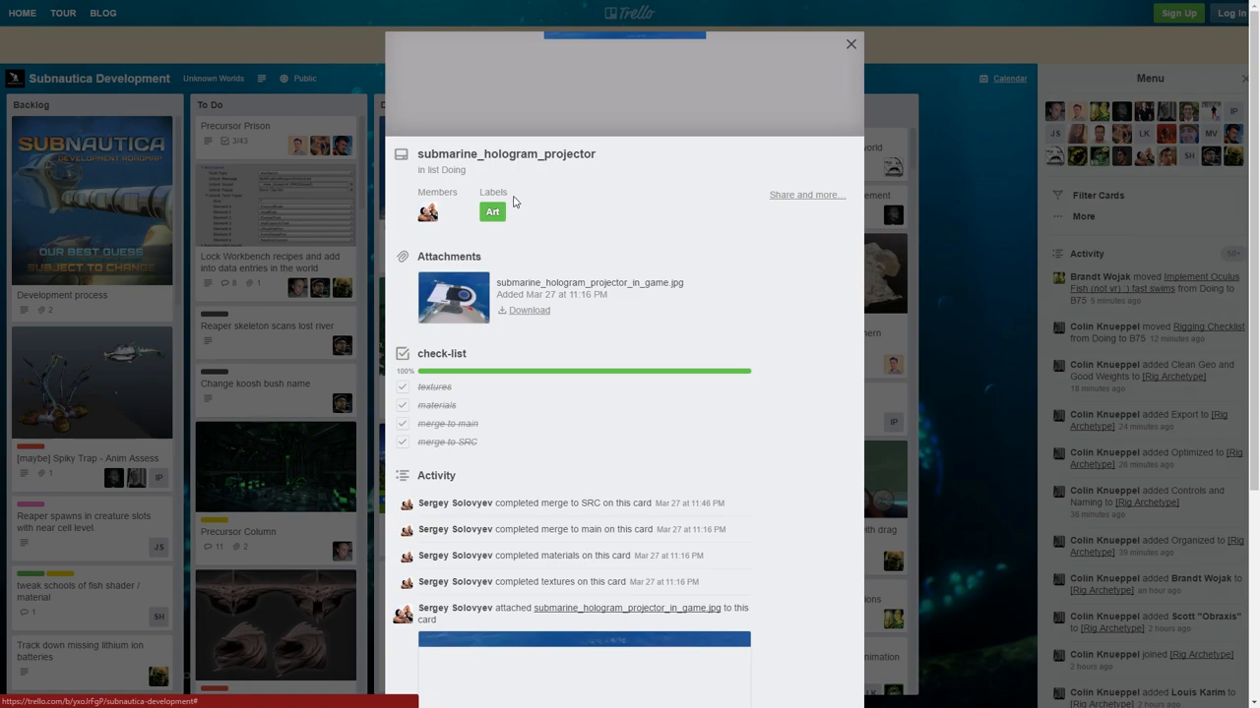
pyautogui.scroll(-3)
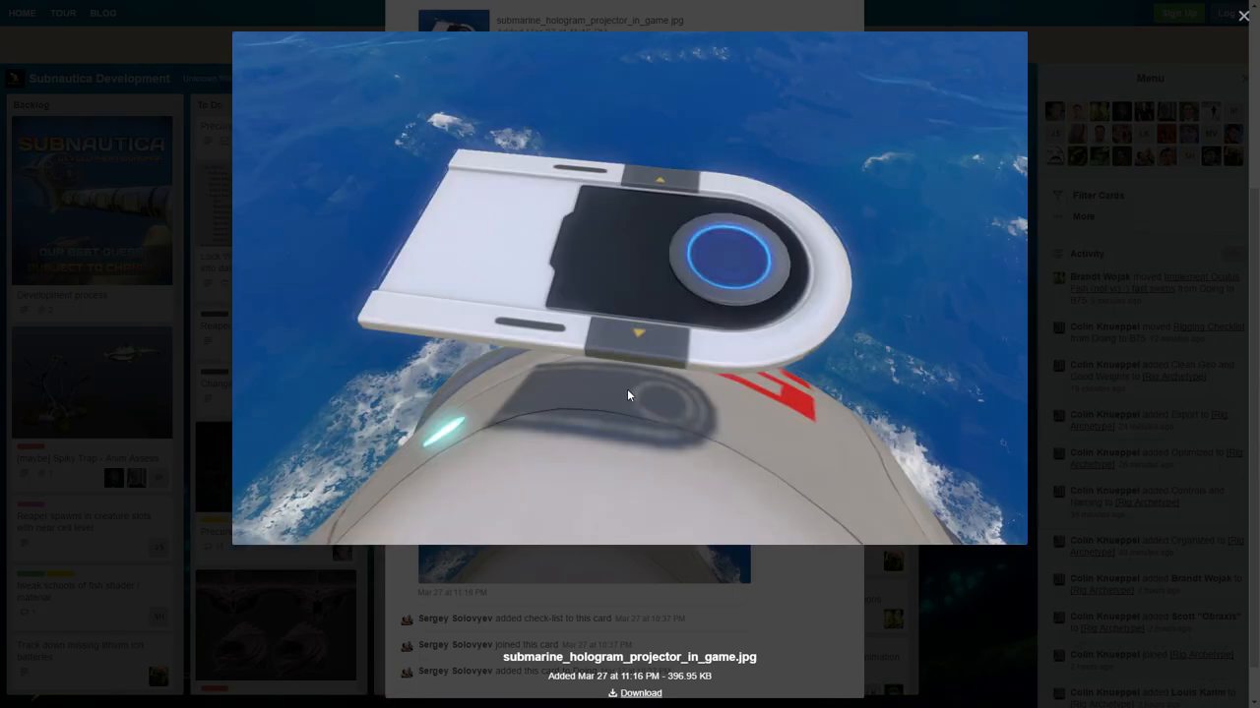
pyautogui.moveTo(720, 273)
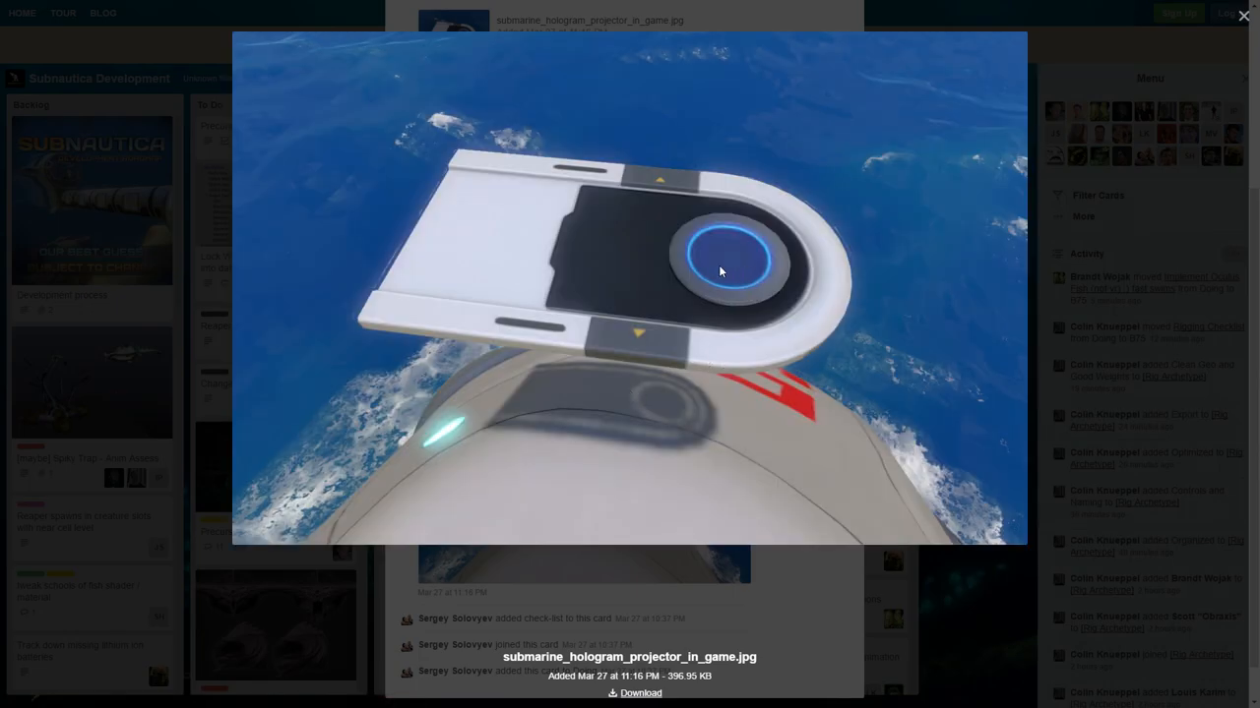
pyautogui.moveTo(772, 273)
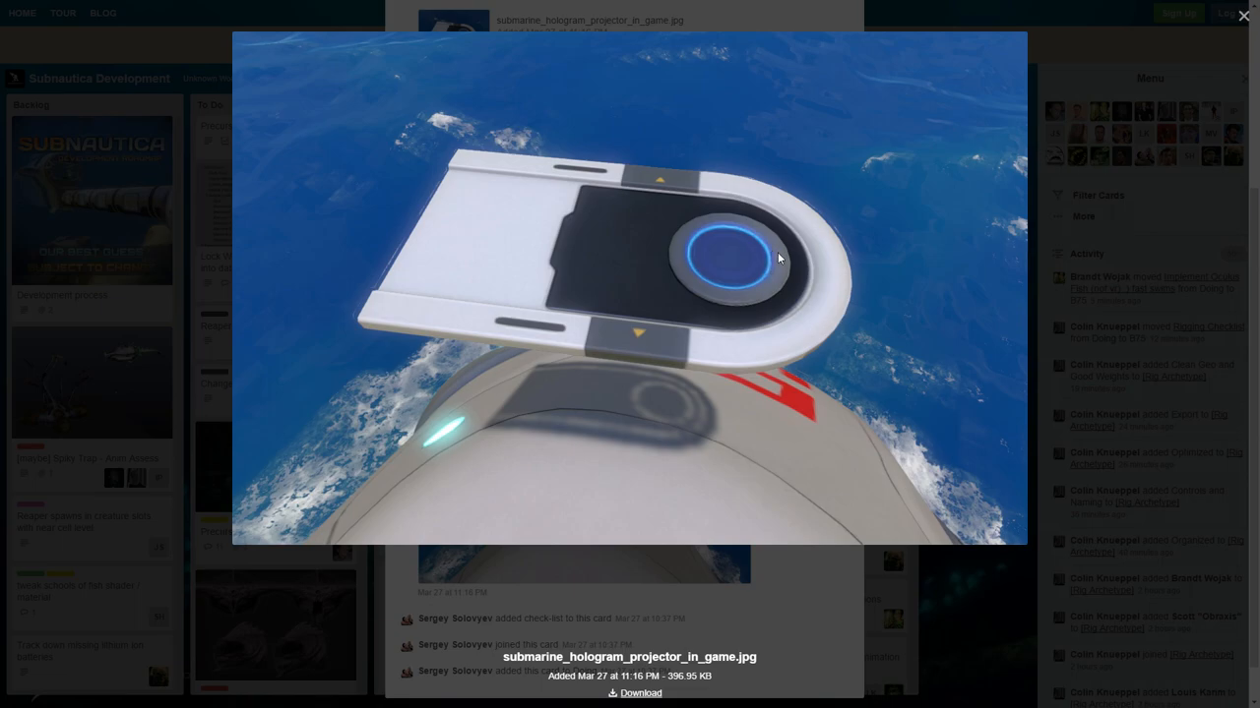
pyautogui.moveTo(767, 248)
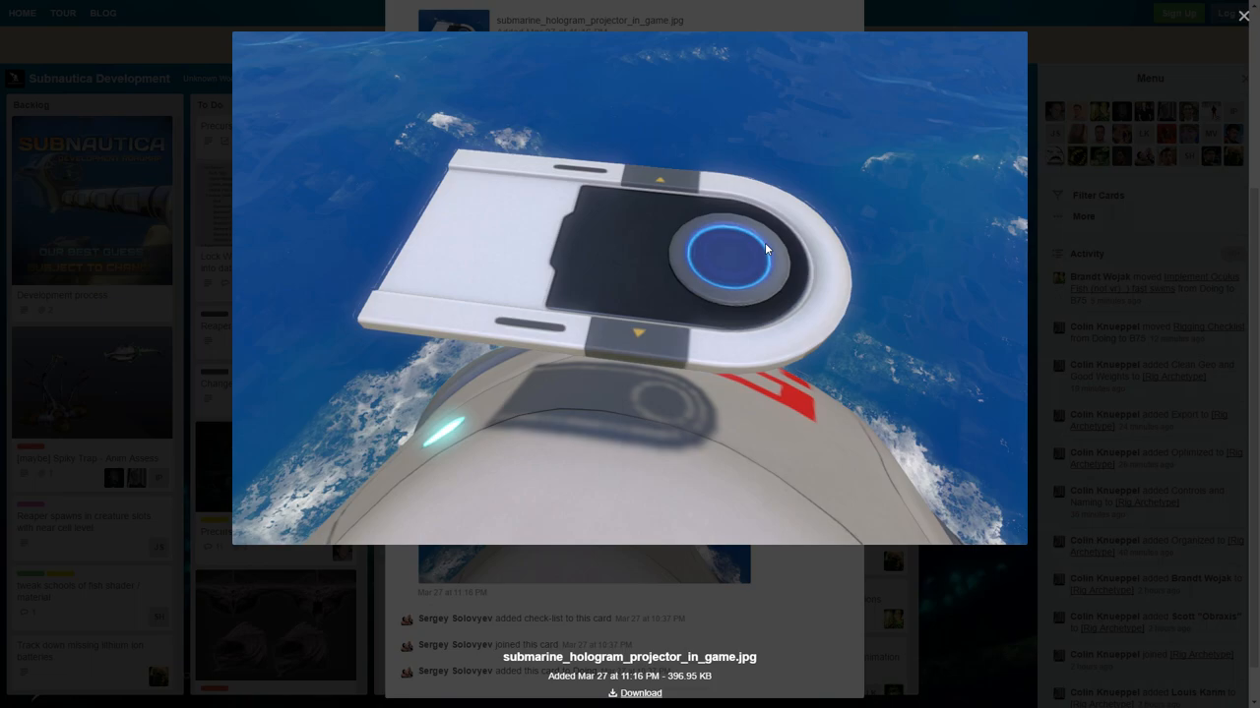
pyautogui.click(1244, 15)
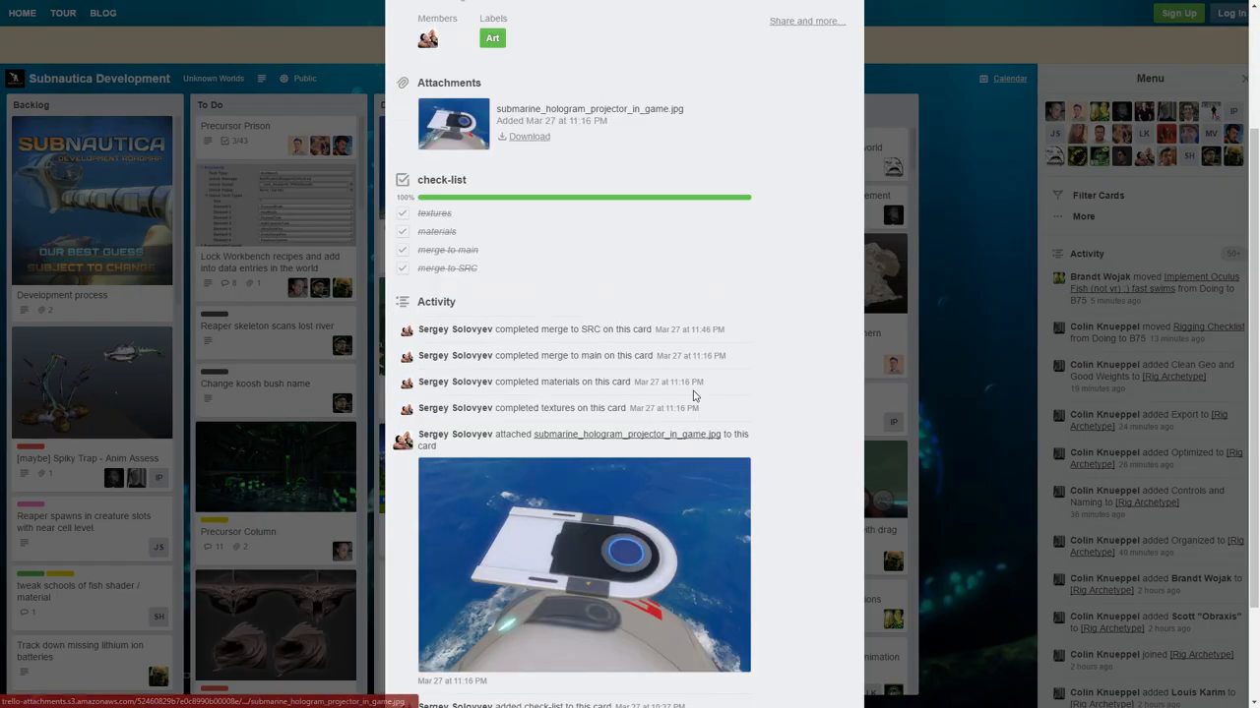
pyautogui.moveTo(788, 389)
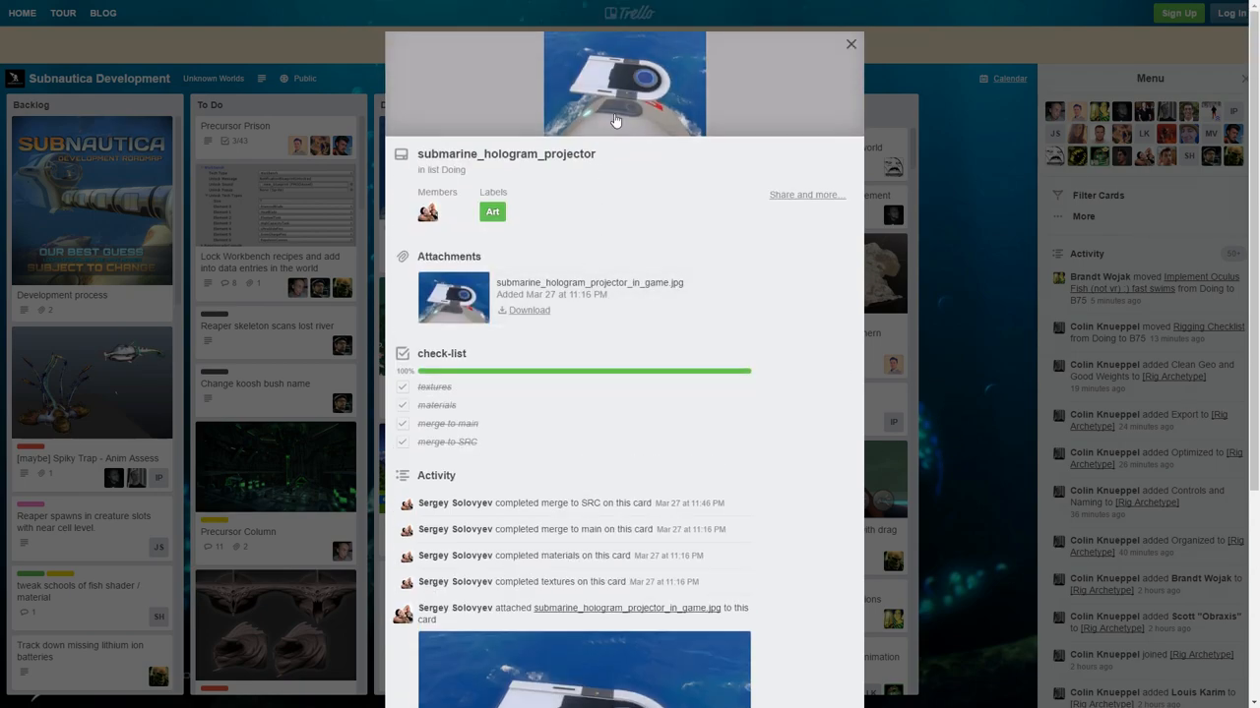
pyautogui.click(851, 45)
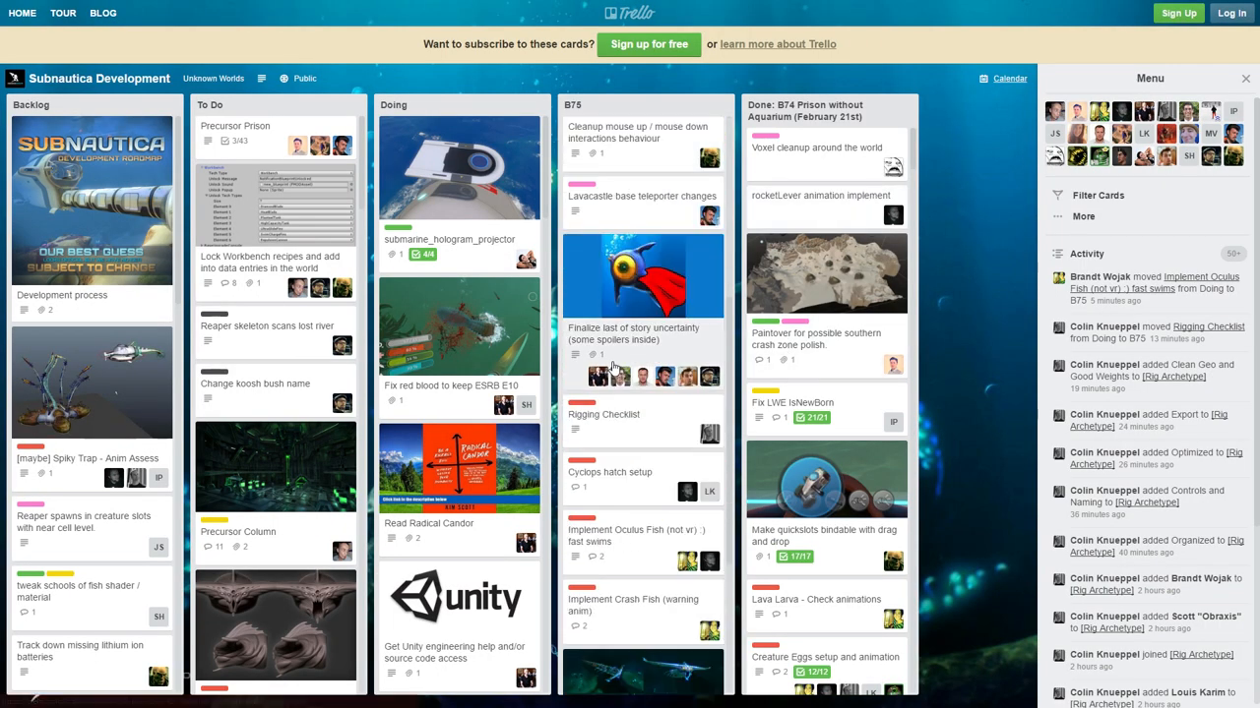
# Step: Briefly view the Implement Crash Fish card, then open Change koosh bush name from To Do
pyautogui.scroll(-3)
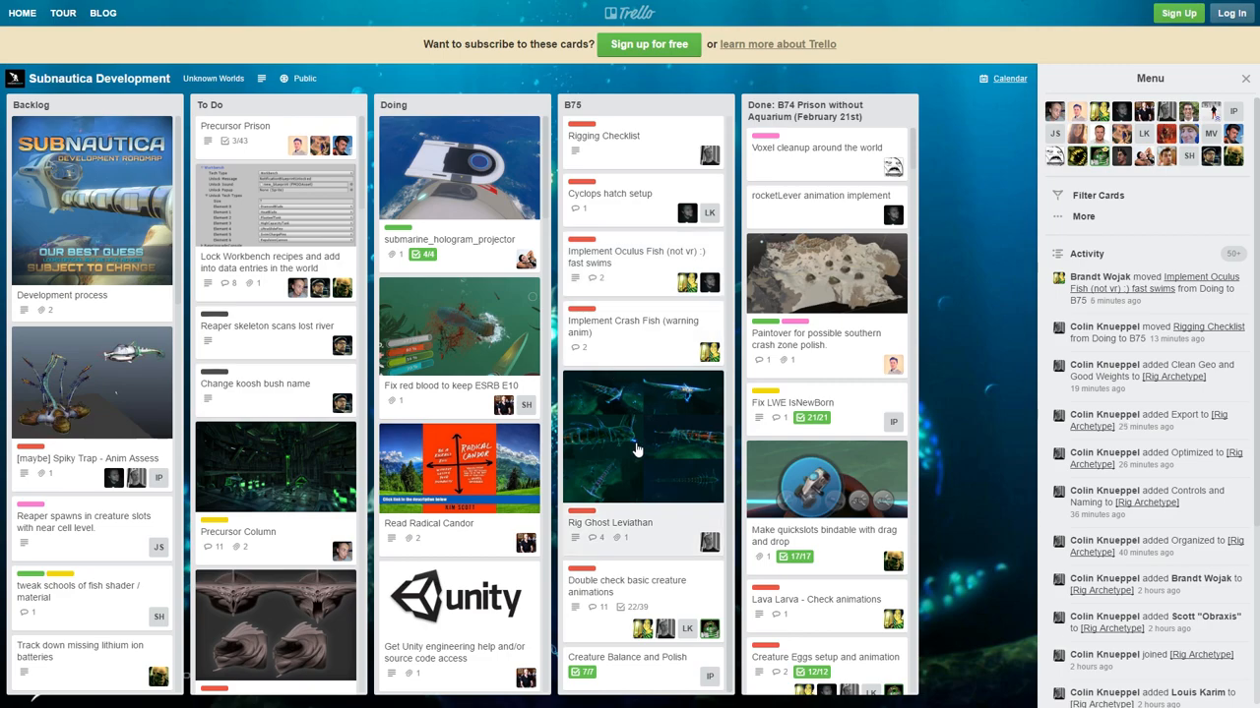
pyautogui.click(633, 332)
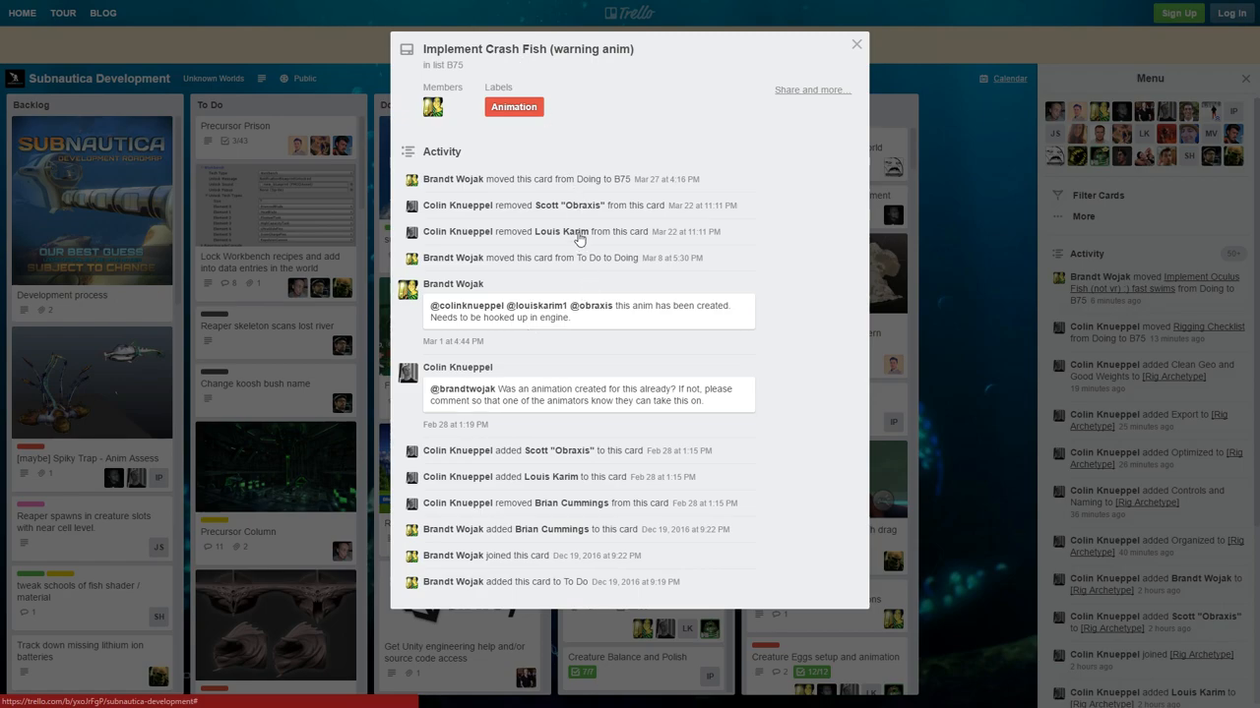
pyautogui.click(856, 45)
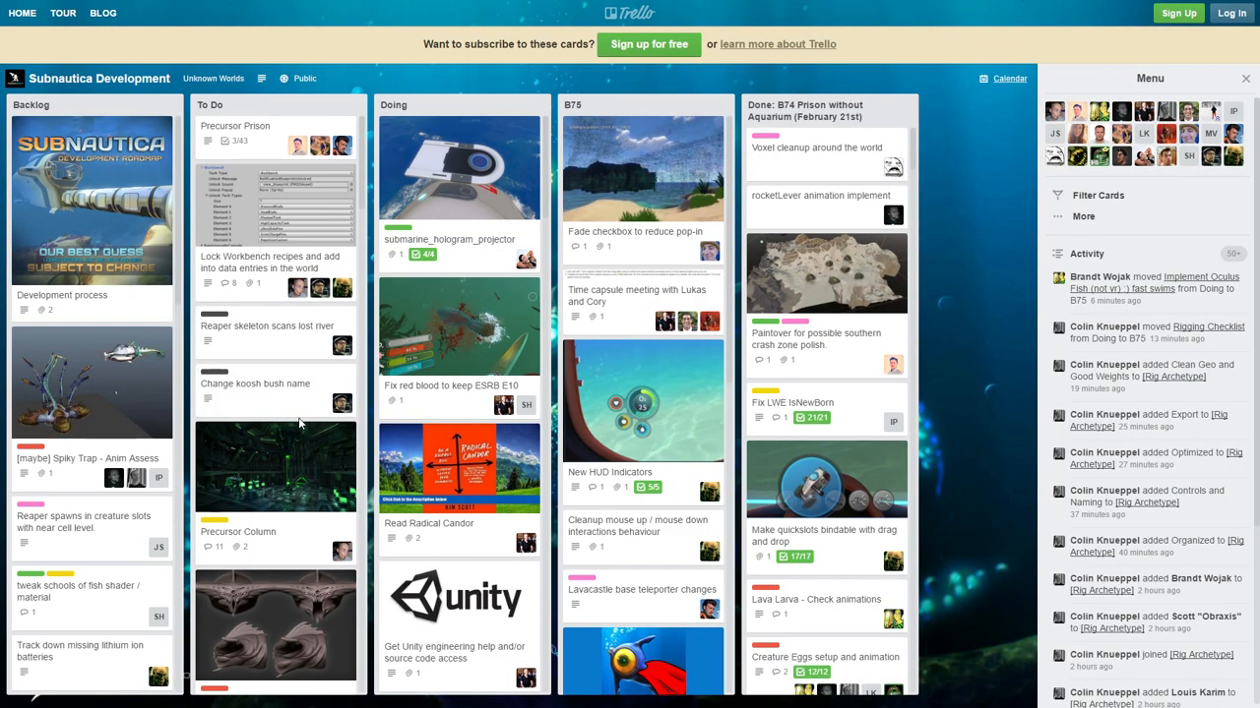
pyautogui.click(255, 384)
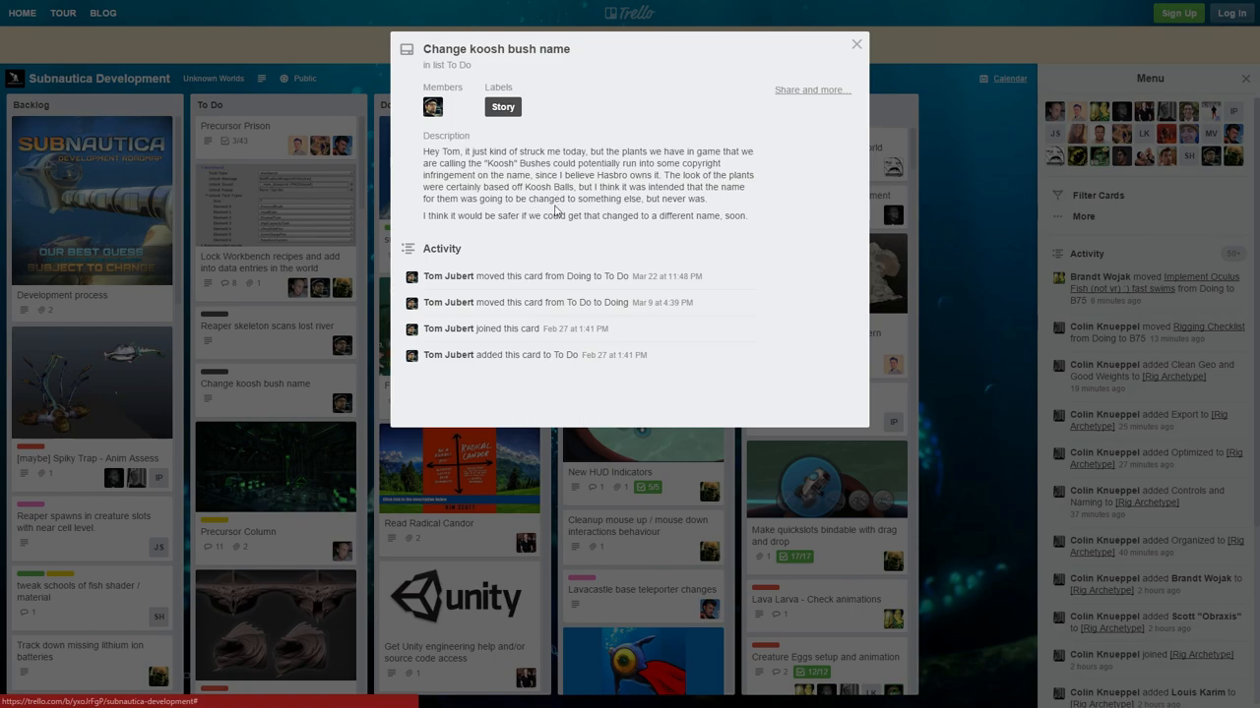
pyautogui.moveTo(554, 241)
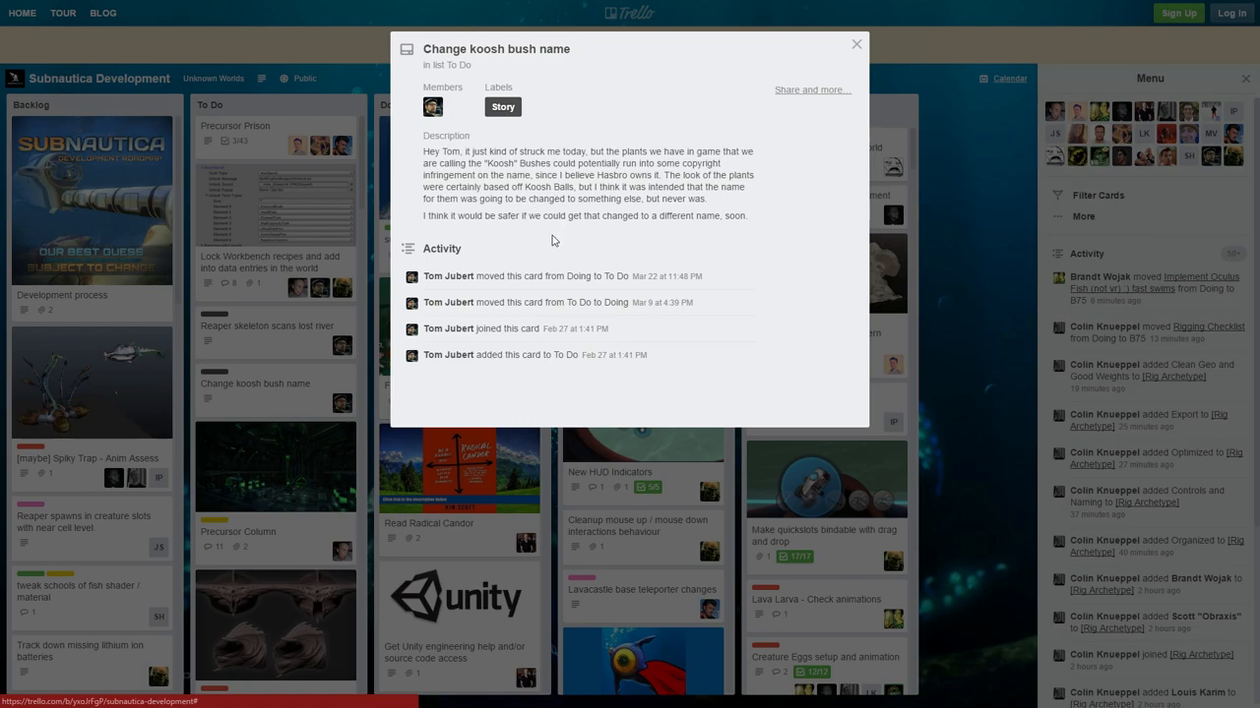
pyautogui.moveTo(611, 214)
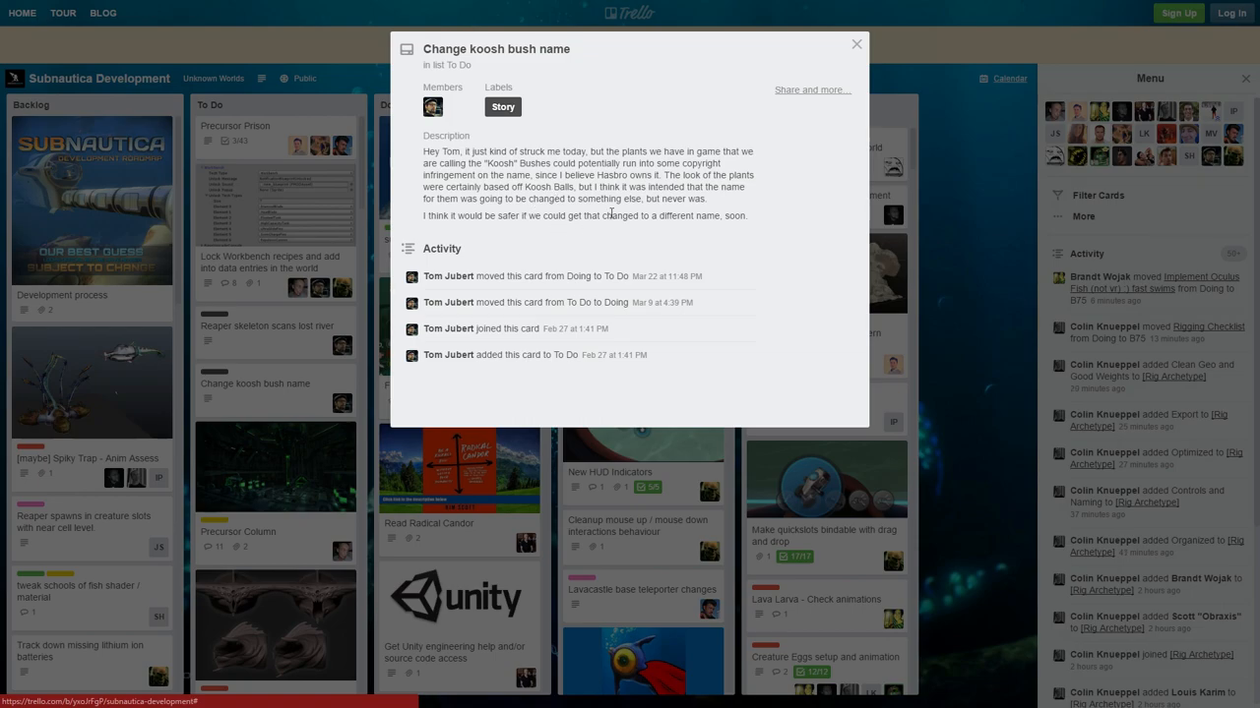
pyautogui.doubleClick(608, 175)
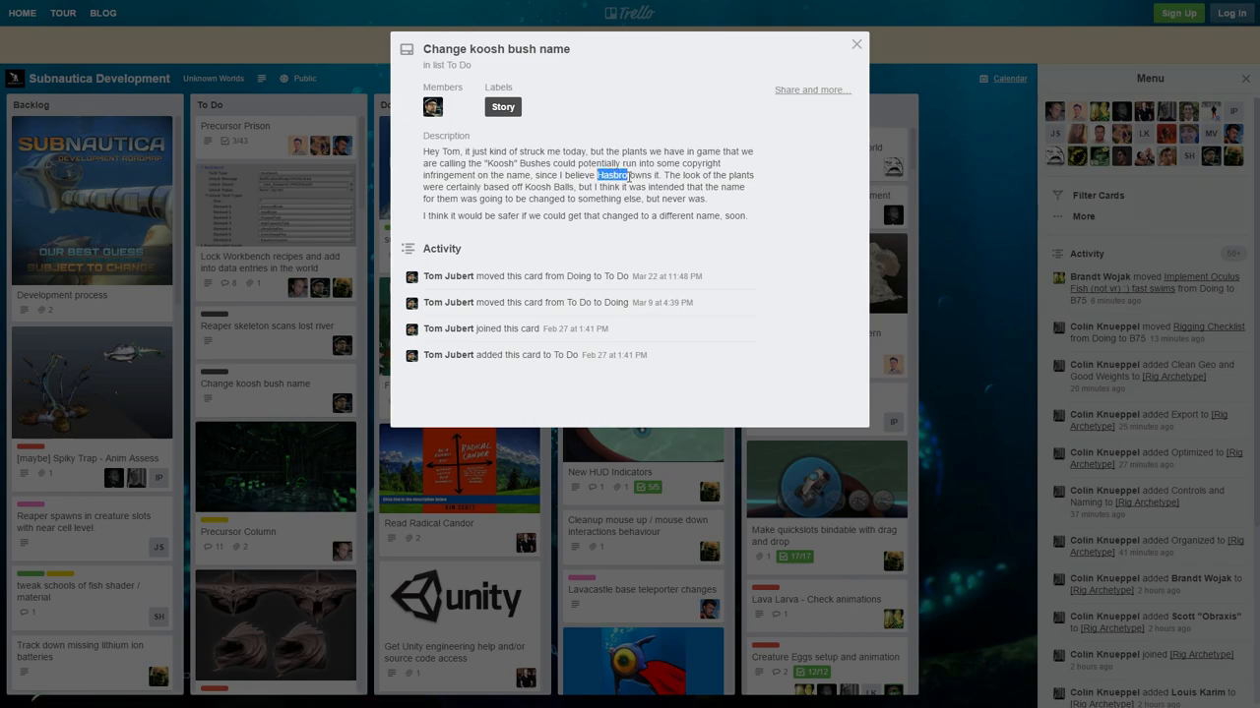
pyautogui.doubleClick(549, 187)
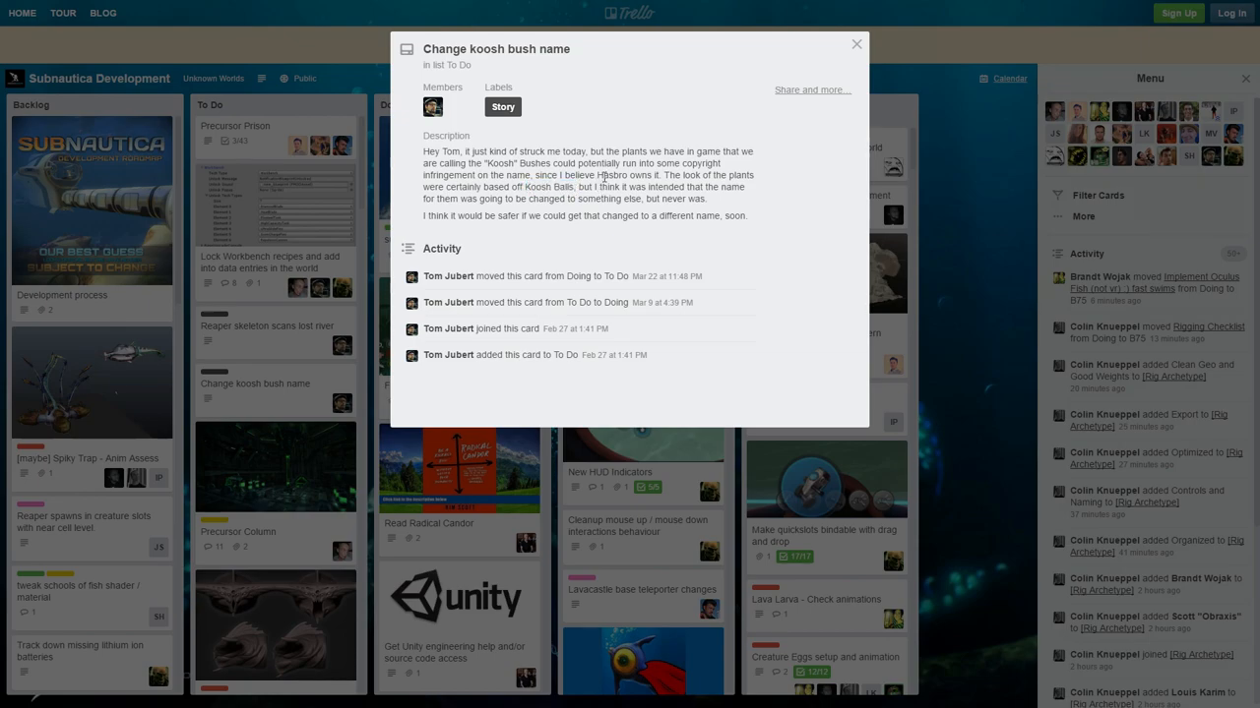
pyautogui.click(855, 45)
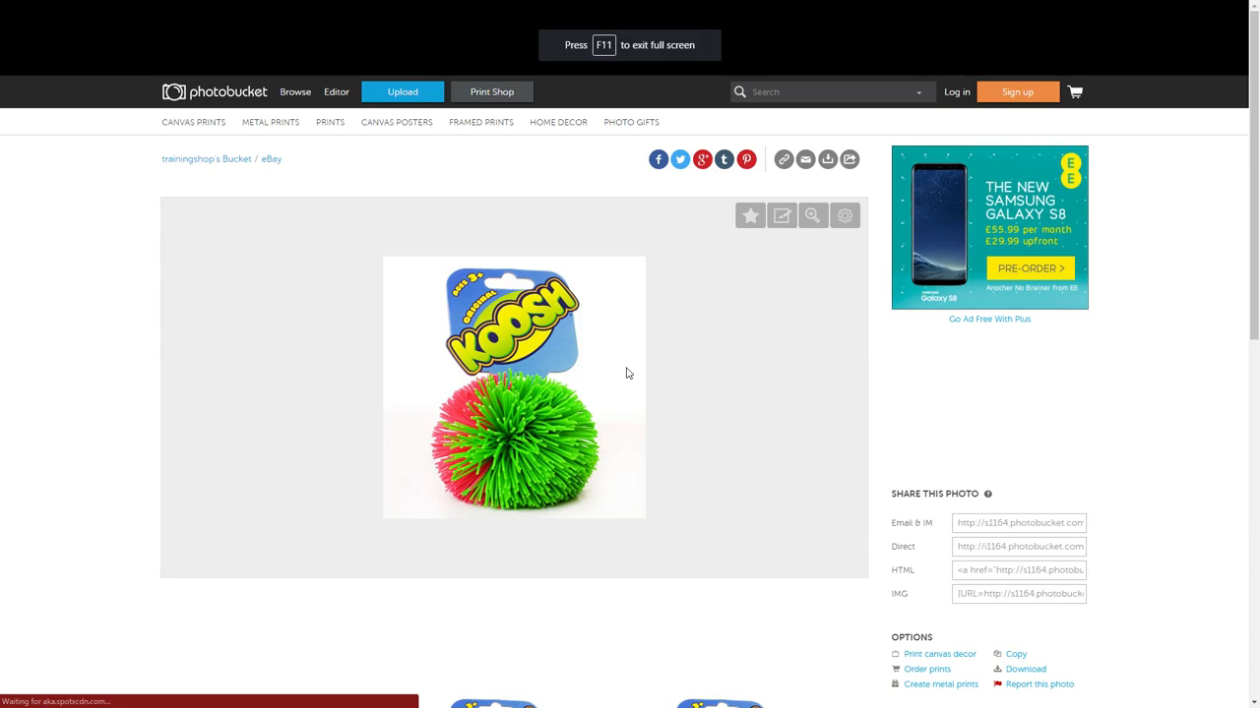
pyautogui.moveTo(820, 373)
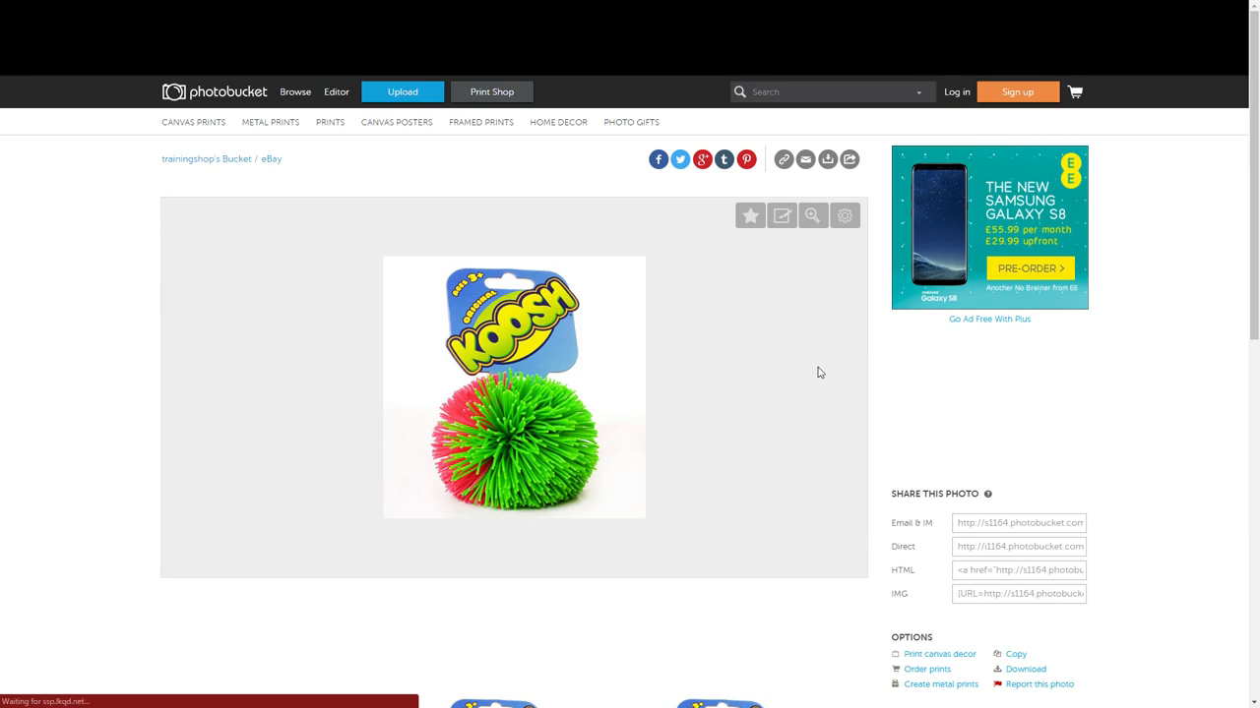
pyautogui.moveTo(592, 379)
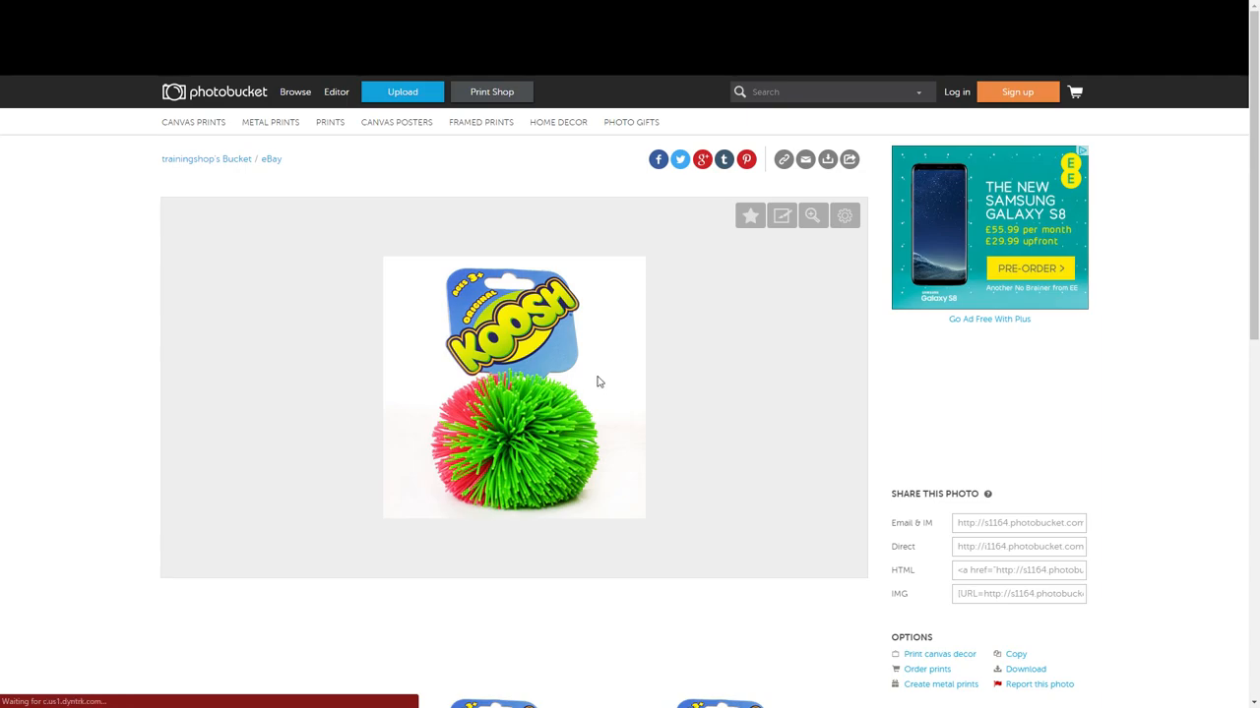
# Step: Browse down and back up the Photobucket page of related Koosh ball images
pyautogui.scroll(-3)
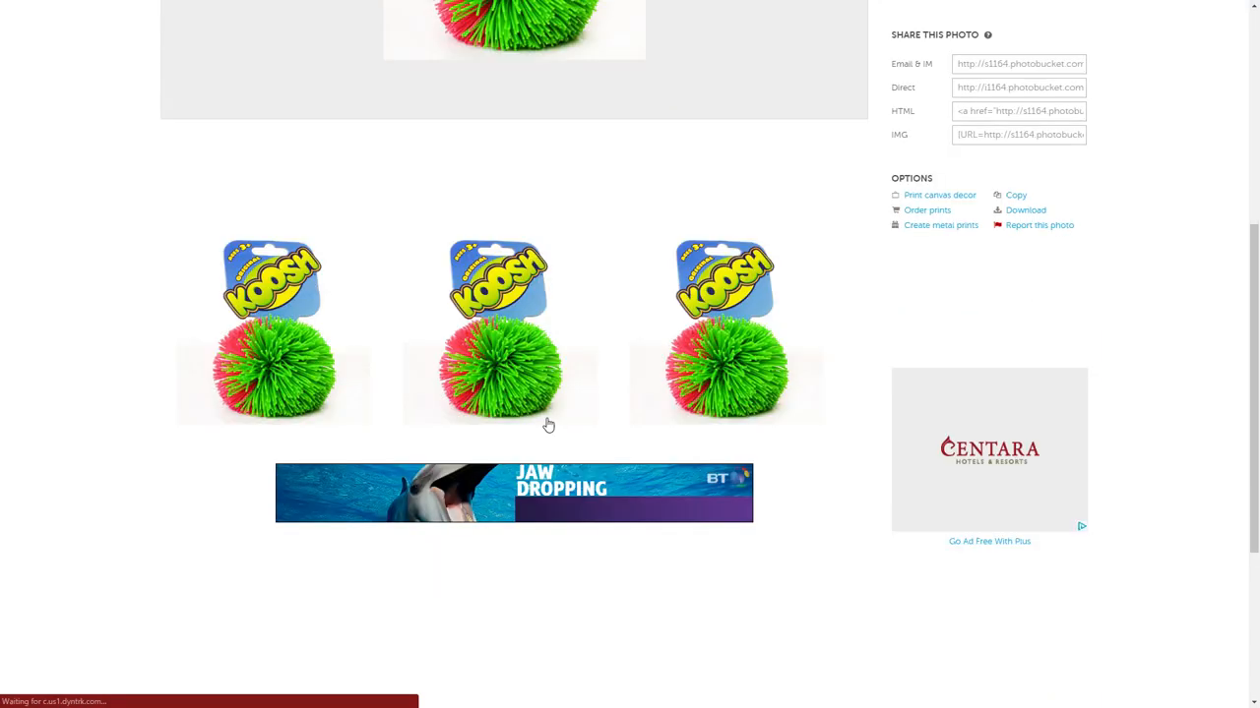
pyautogui.scroll(3)
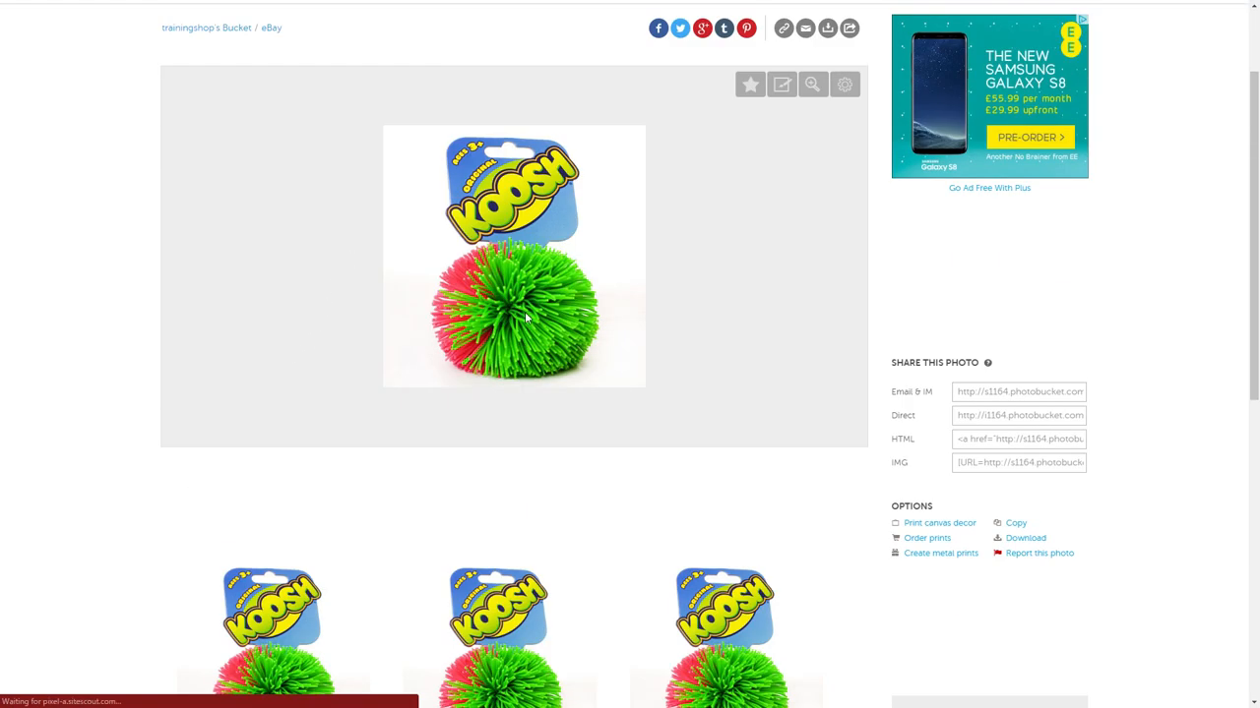
pyautogui.scroll(-3)
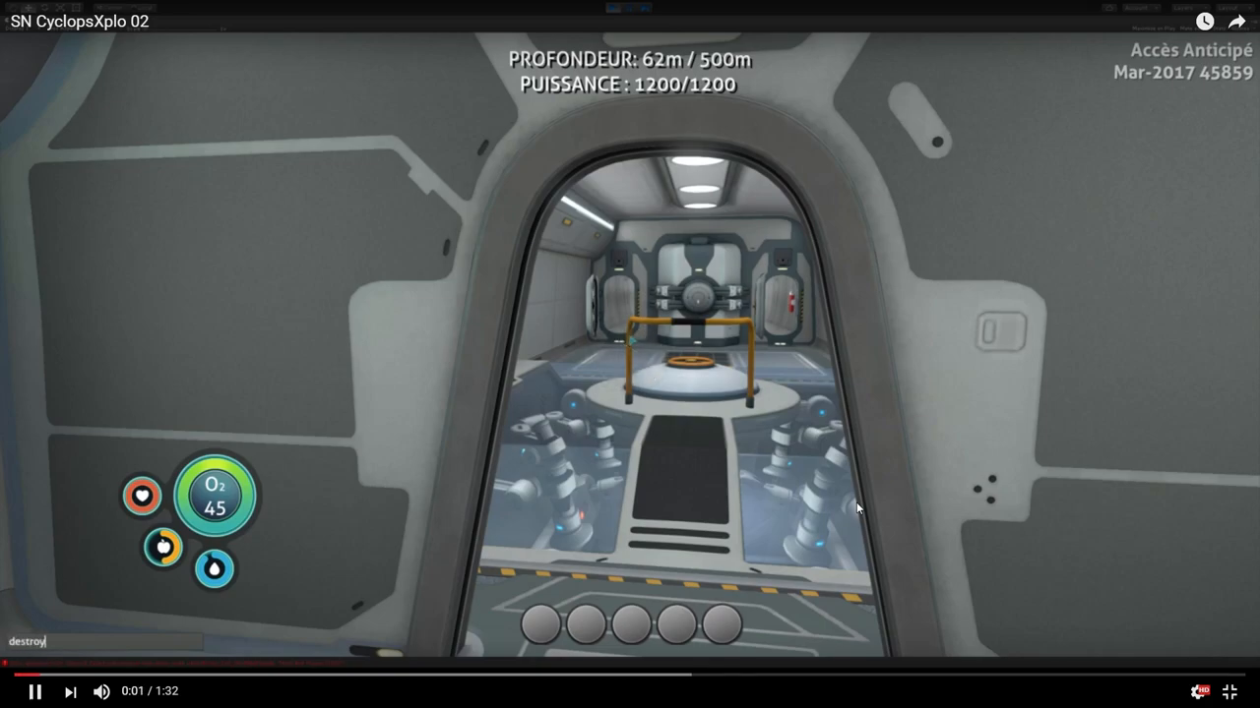
# Step: Find the SN CyclopsXplo video via 'cyc' and watch the destroycyclops command blow up the Cyclops
pyautogui.write('cyc')
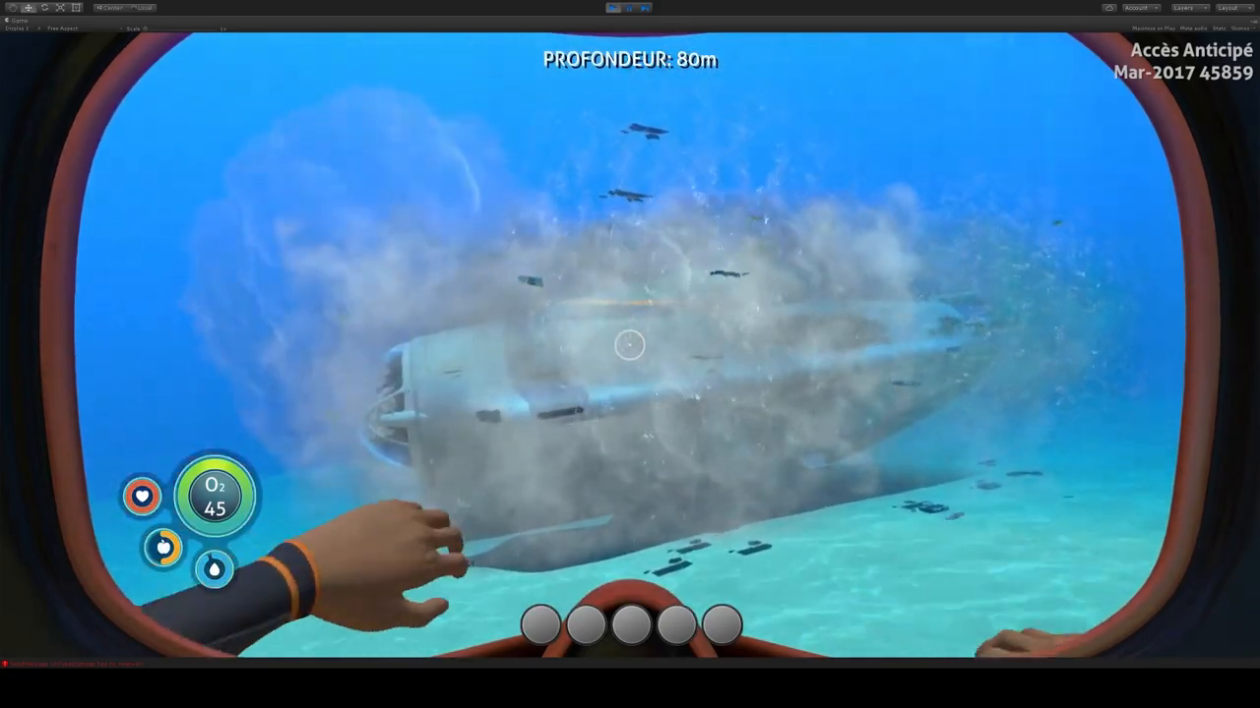
pyautogui.write('destroycyclops')
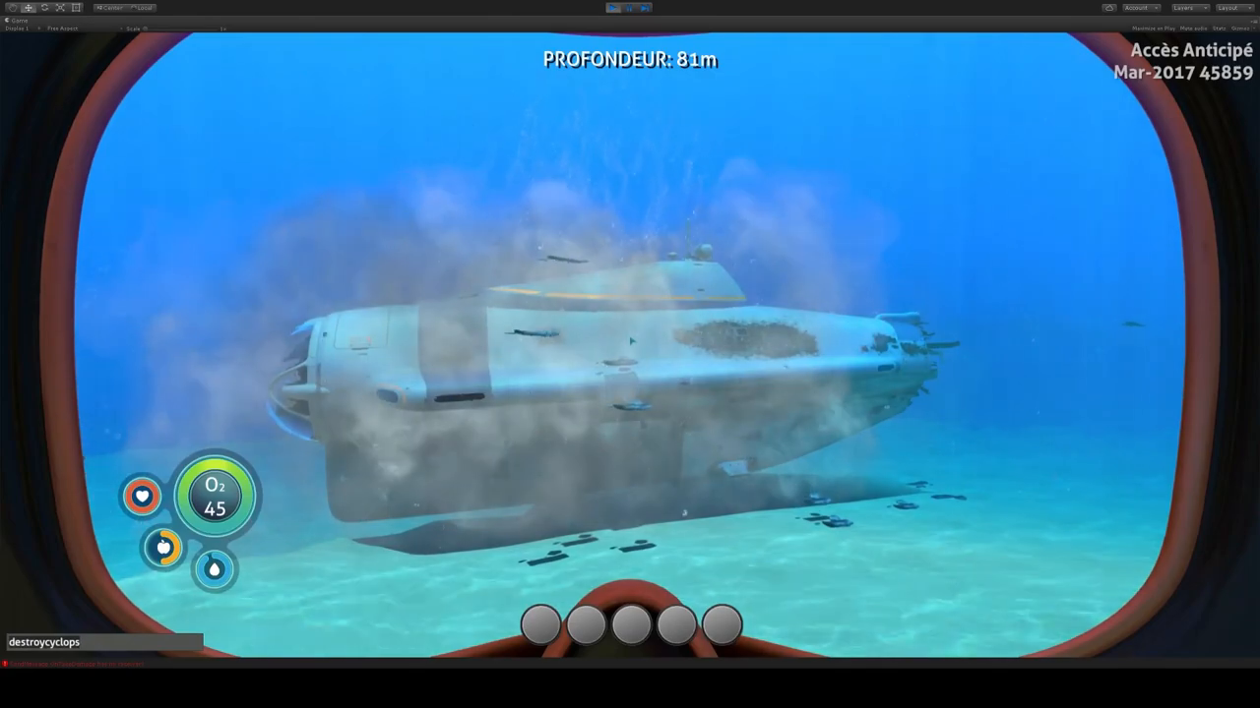